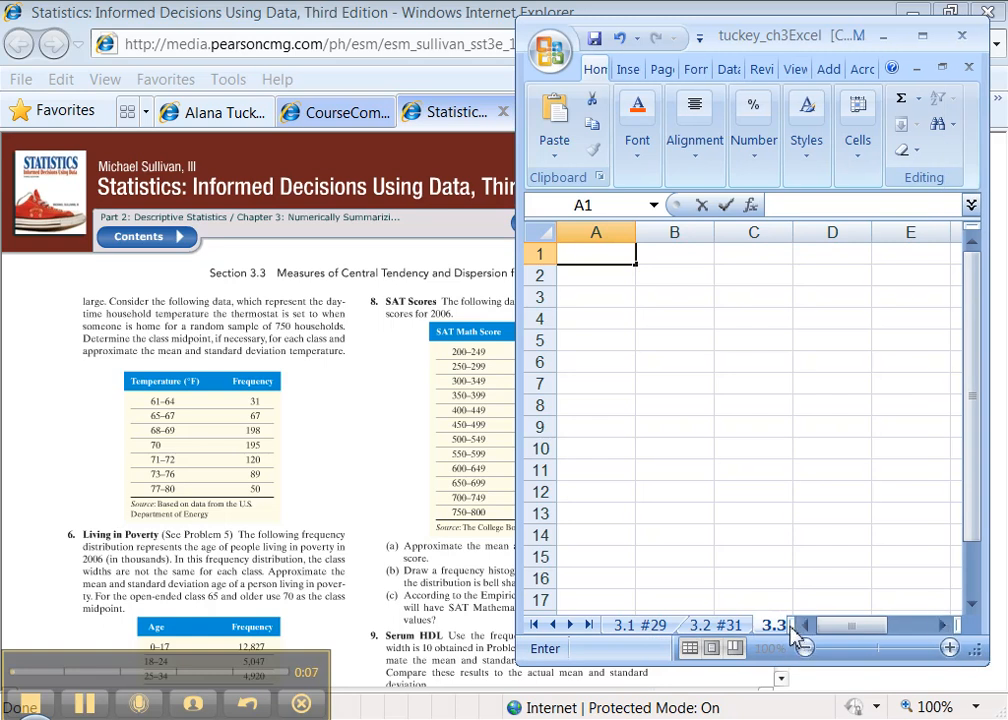
mouse_move(666, 396)
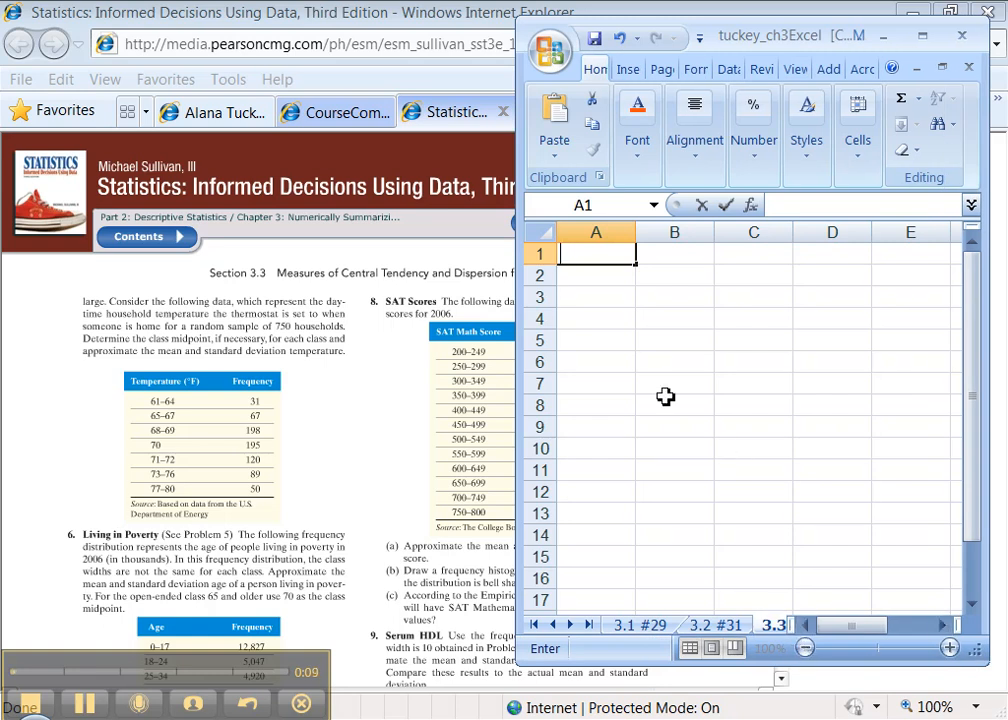
mouse_move(588, 284)
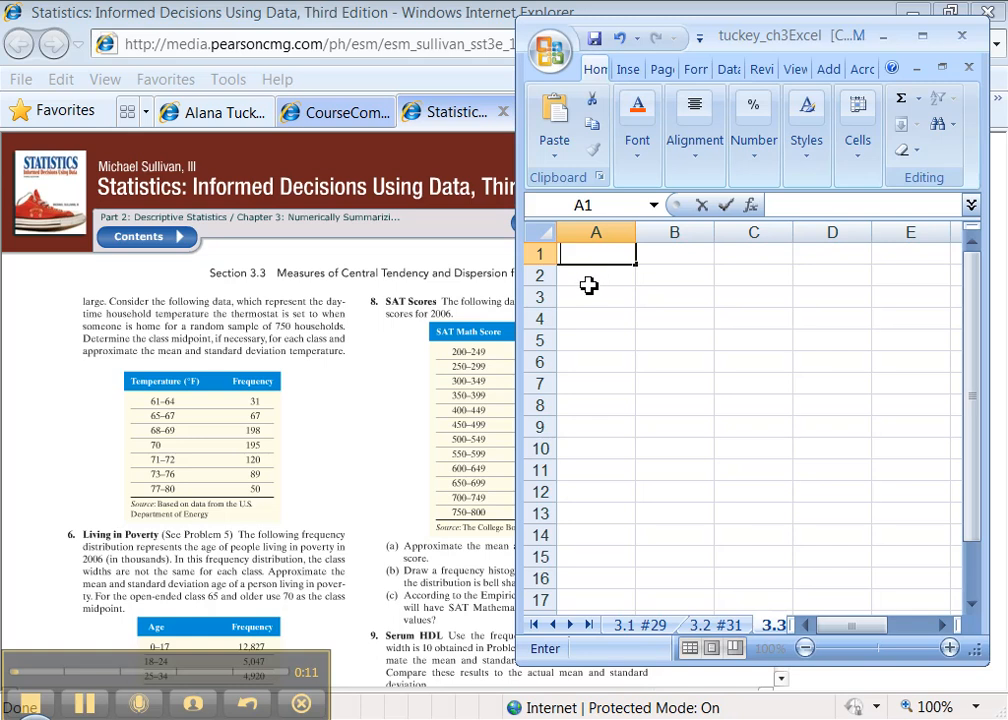
mouse_move(436, 306)
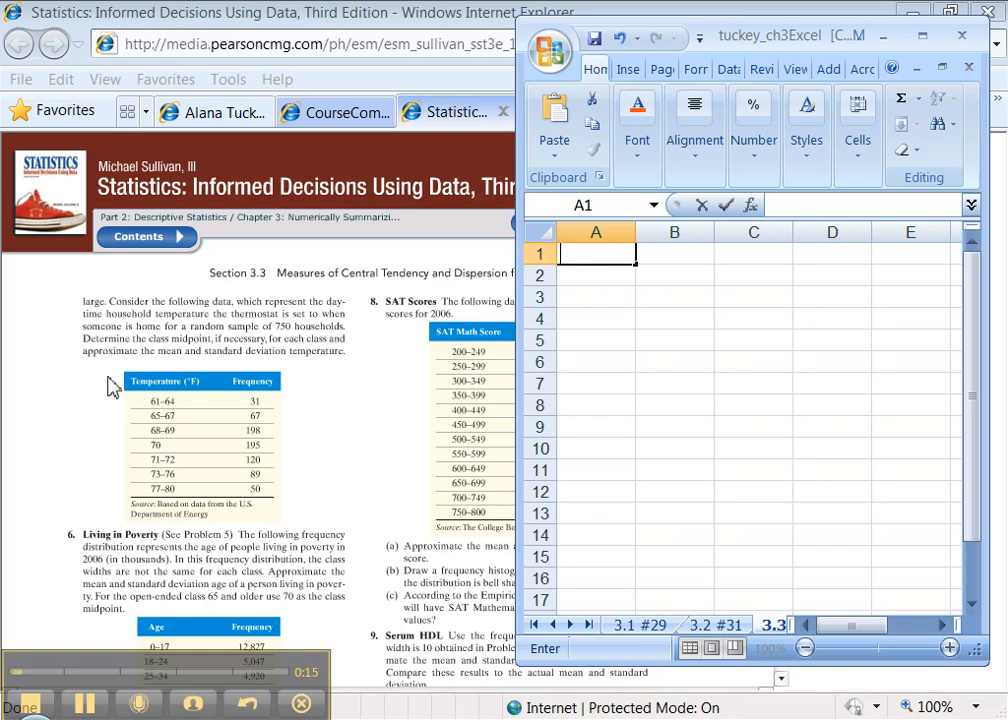
mouse_move(152, 404)
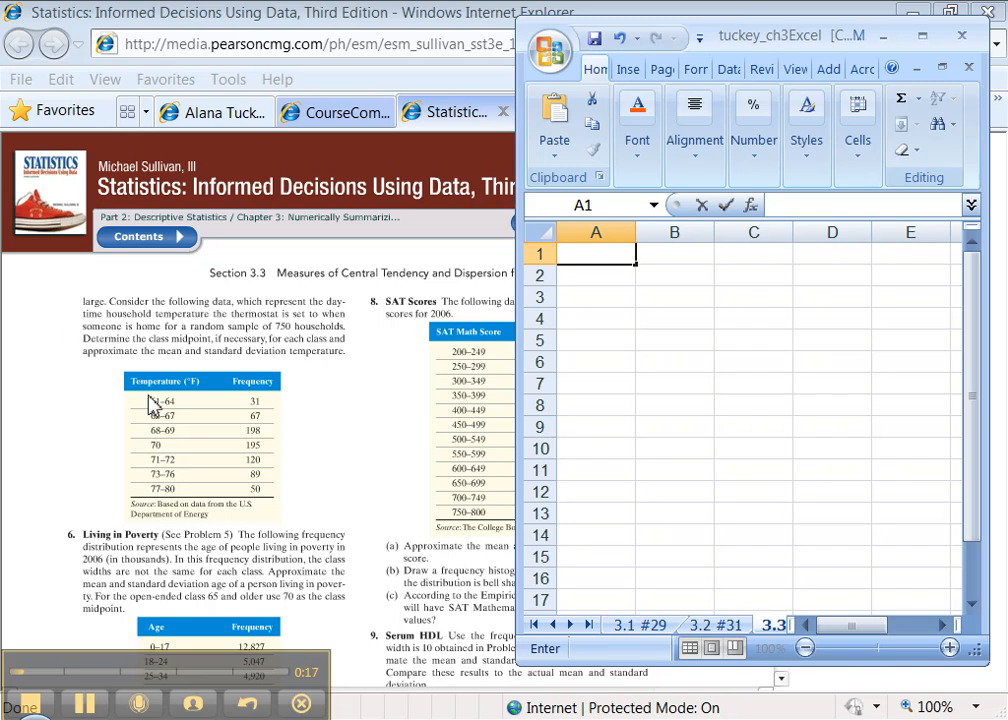
mouse_move(252, 368)
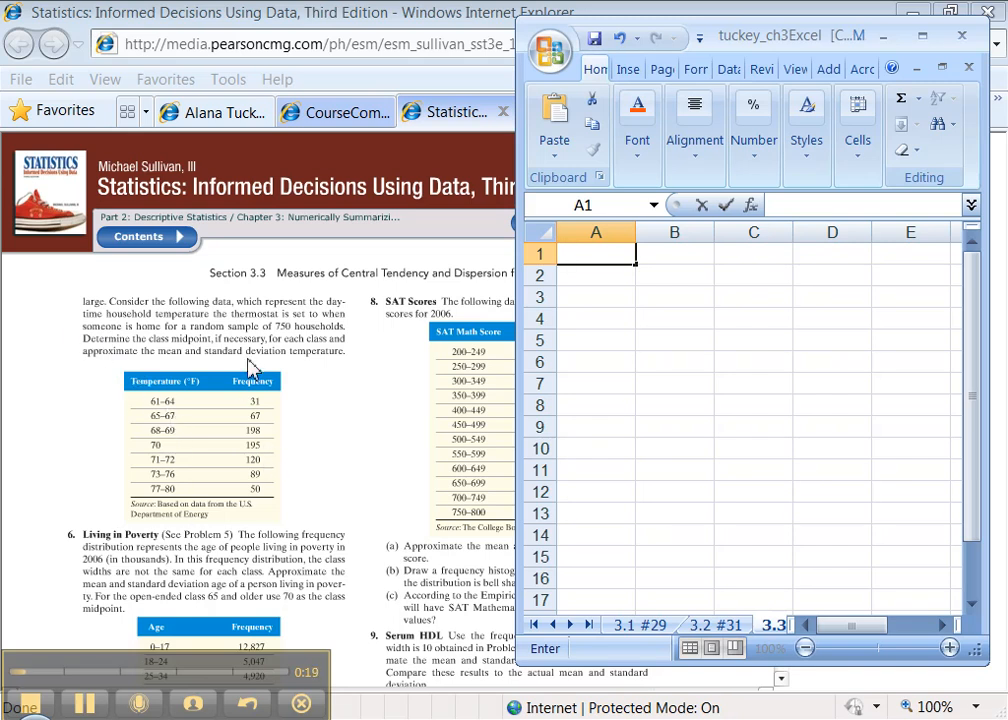
Step: Enter the Temperature header and start the first class 61-6... in column A
type("Tem")
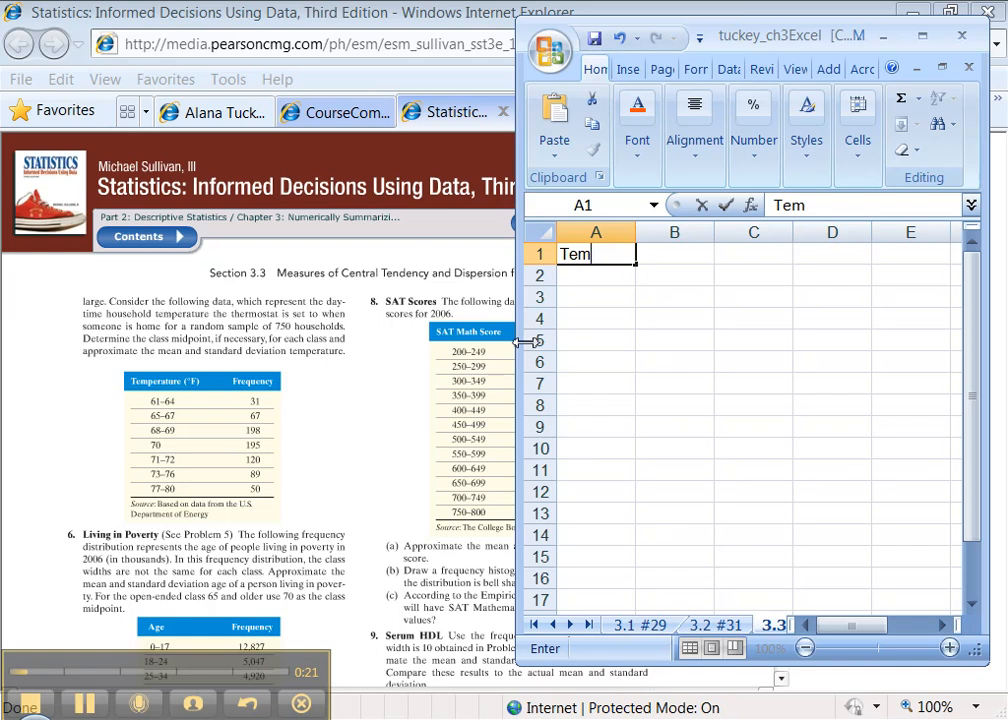
type("peratur")
left_click(674, 254)
type("Frequency")
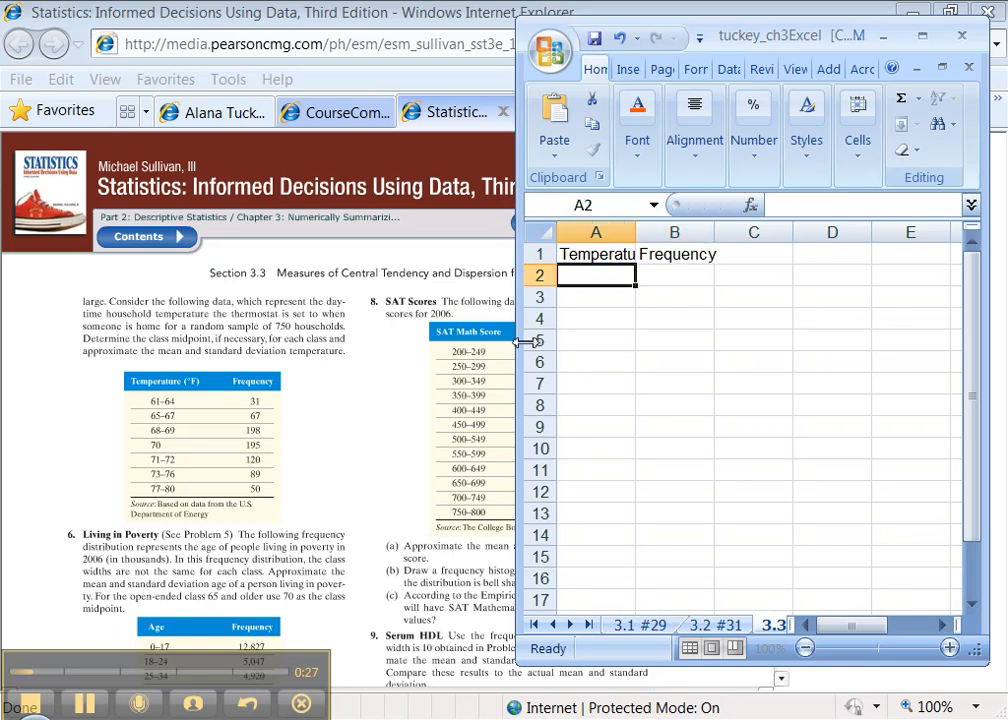
type("61-64")
left_click(674, 406)
type("50")
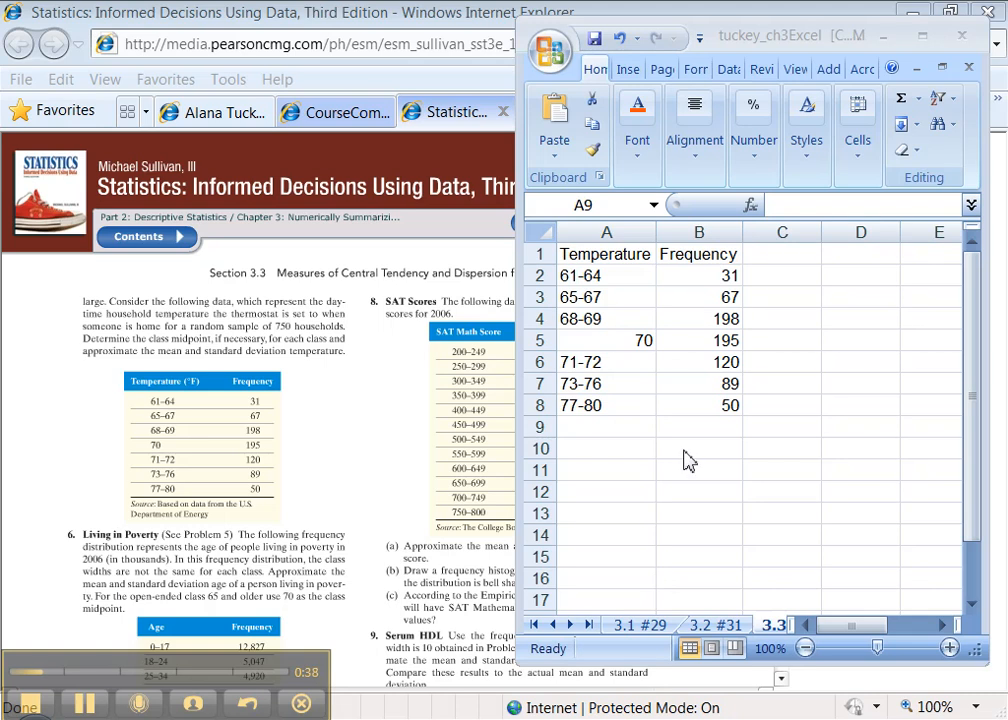
mouse_move(664, 360)
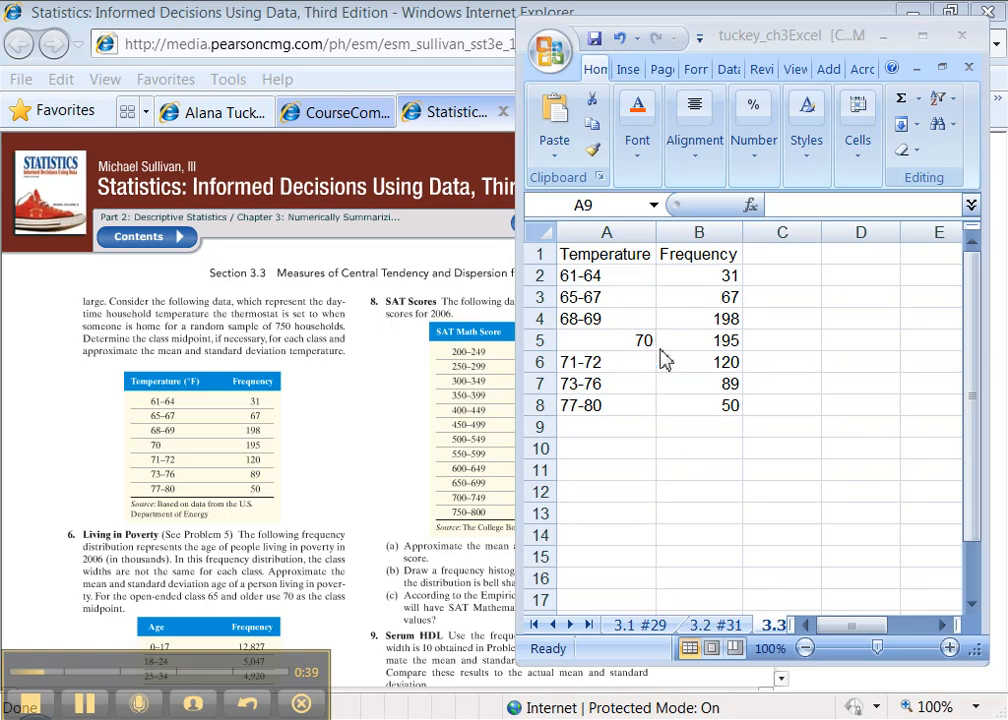
mouse_move(636, 390)
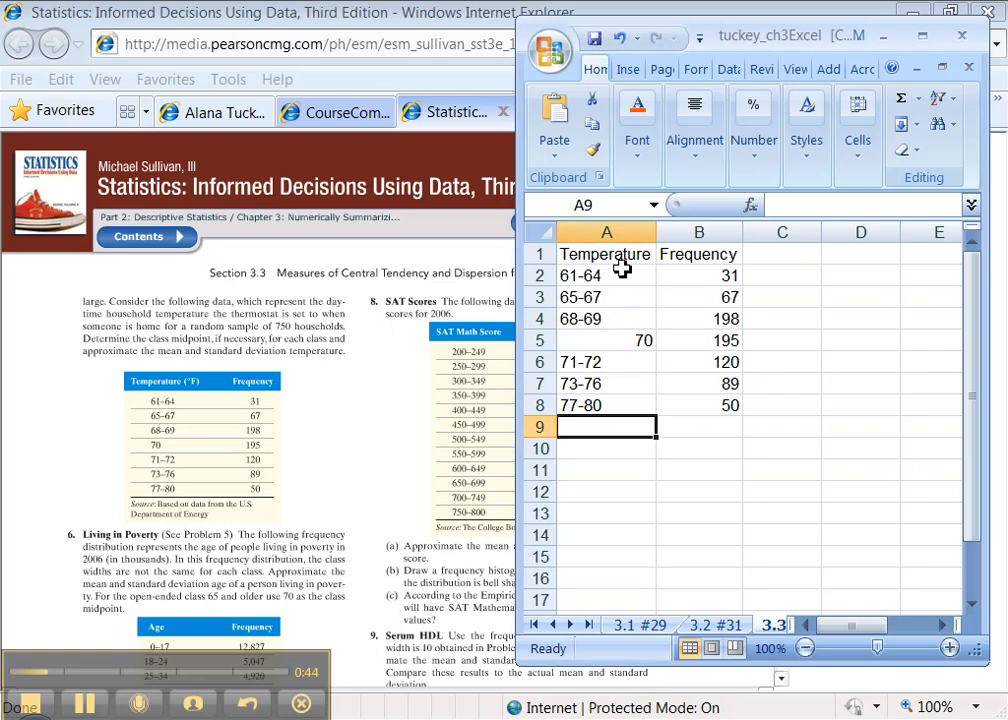
Step: Insert a blank column before Frequency via the column header's context menu
left_click(604, 276)
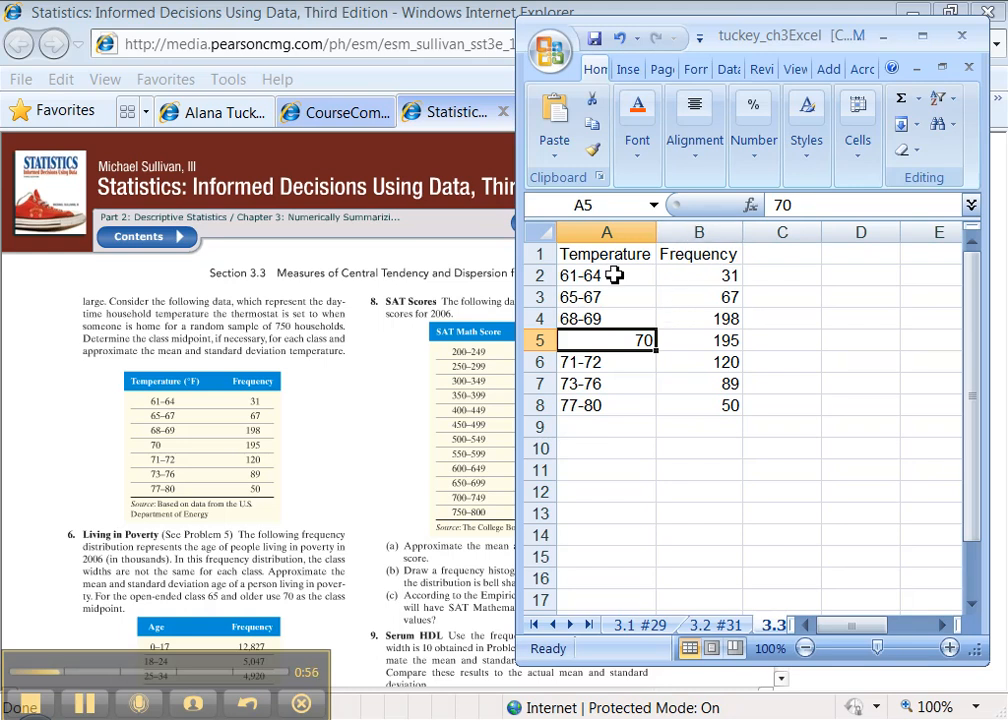
left_click(698, 232)
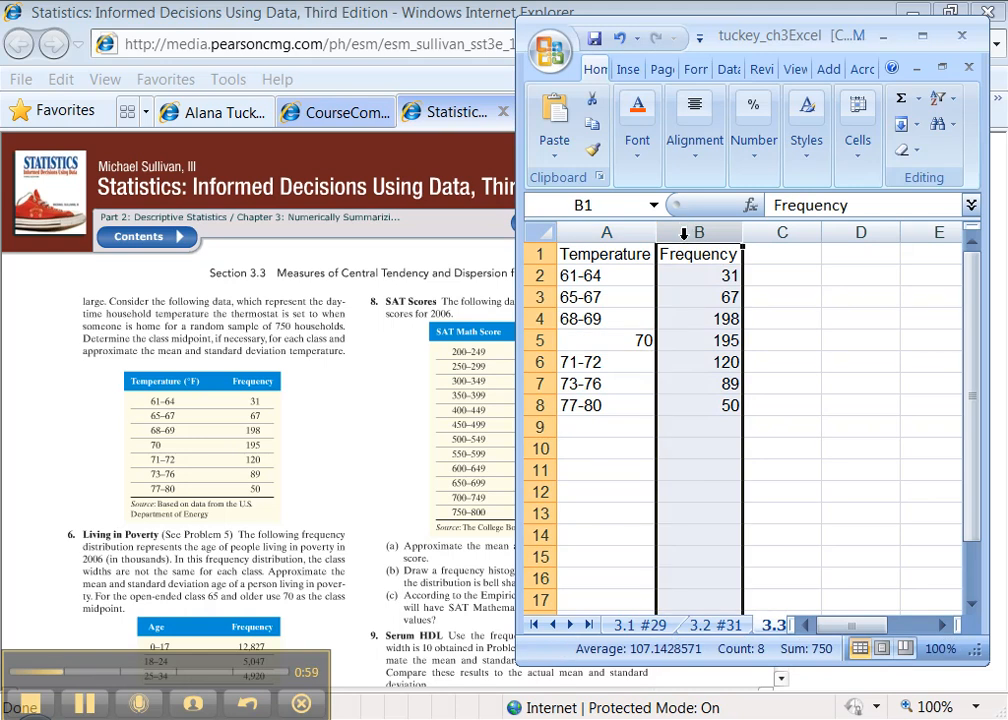
right_click(698, 232)
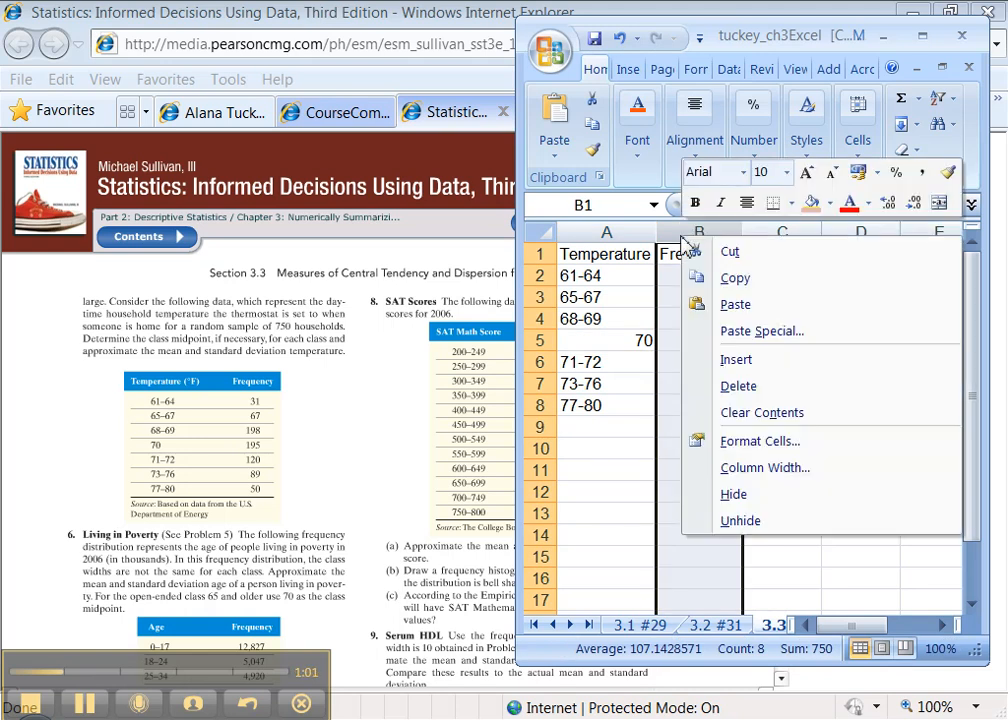
mouse_move(736, 360)
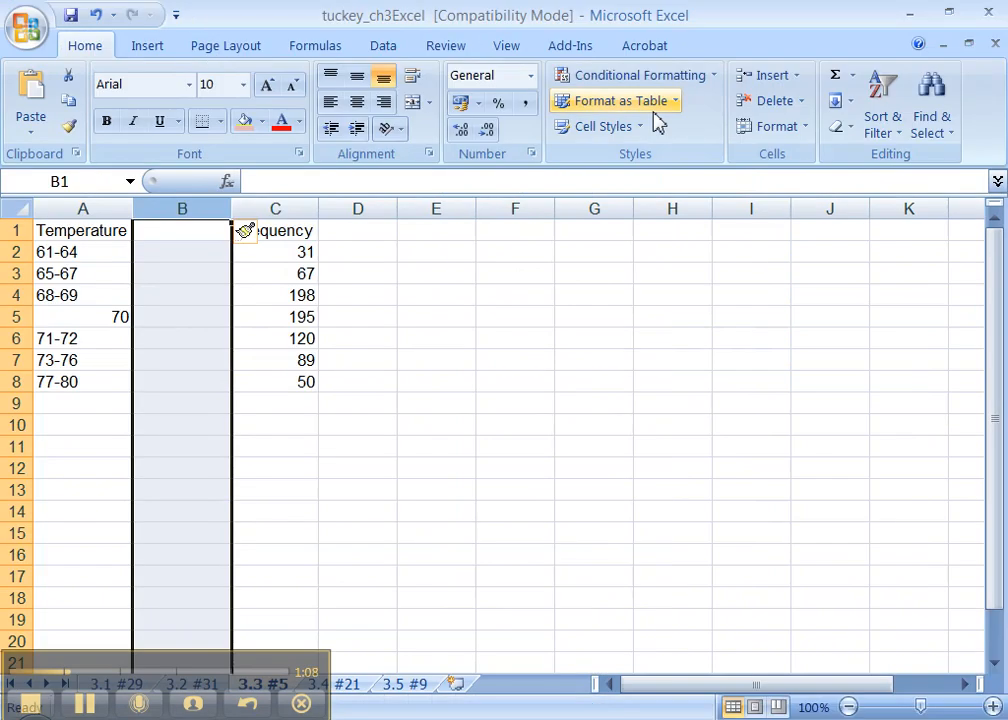
Step: Head the new column Class and enter midpoint formulas =(61+65)/2, (65+68), =(68+70) for the first classes
left_click(182, 230)
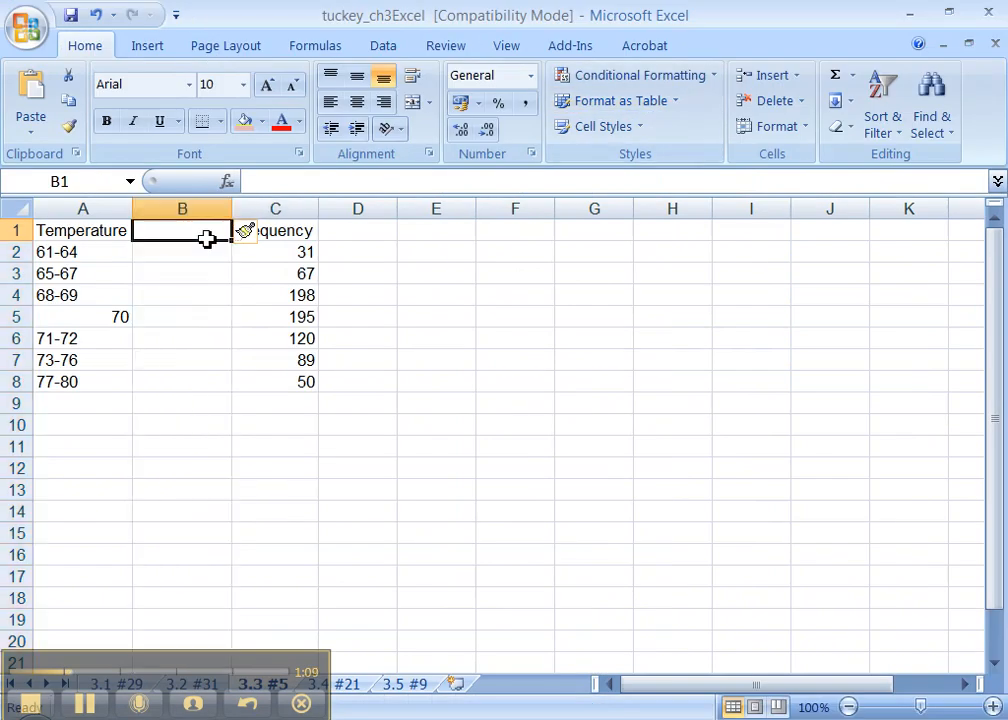
type("Class Midpoints")
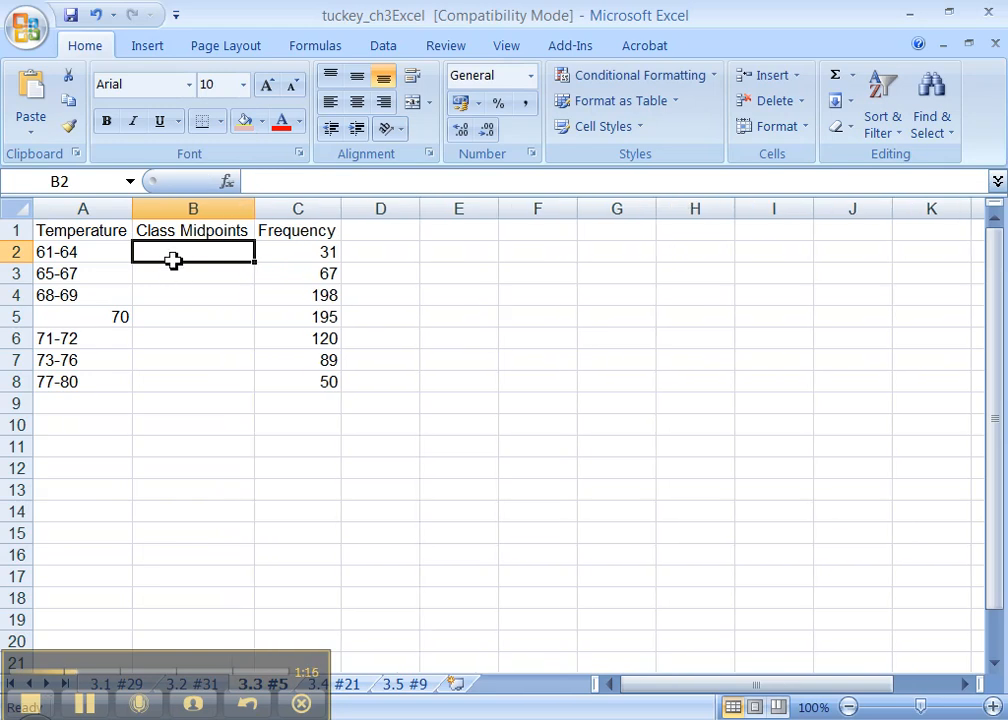
type("=")
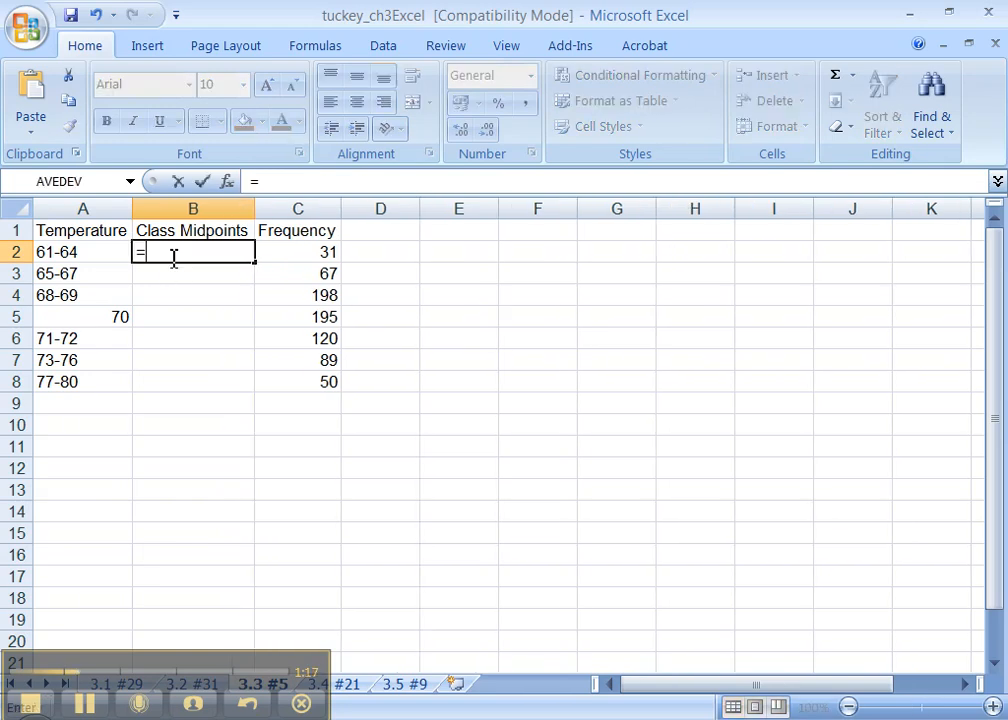
type("(61")
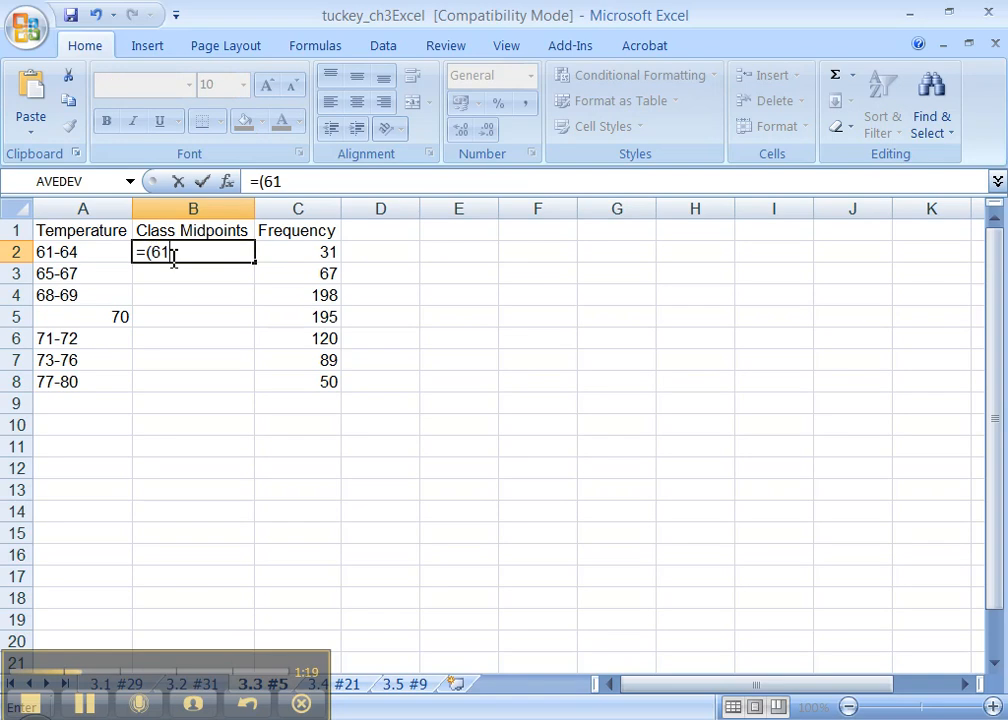
type("+65")
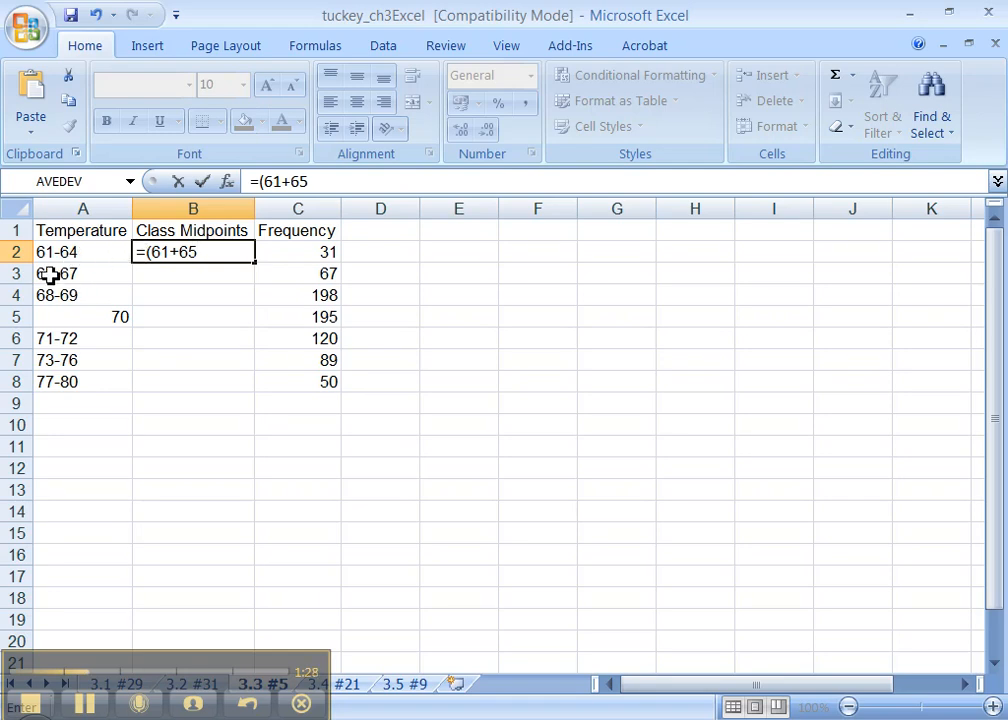
type(")/2")
left_click(194, 274)
type("=")
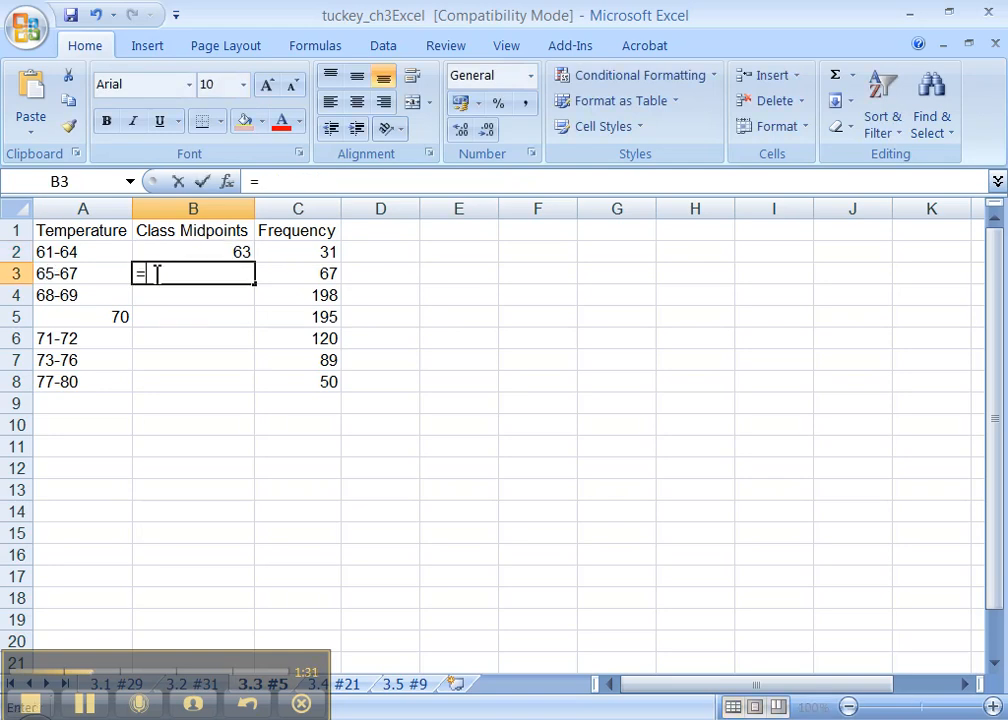
type("(")
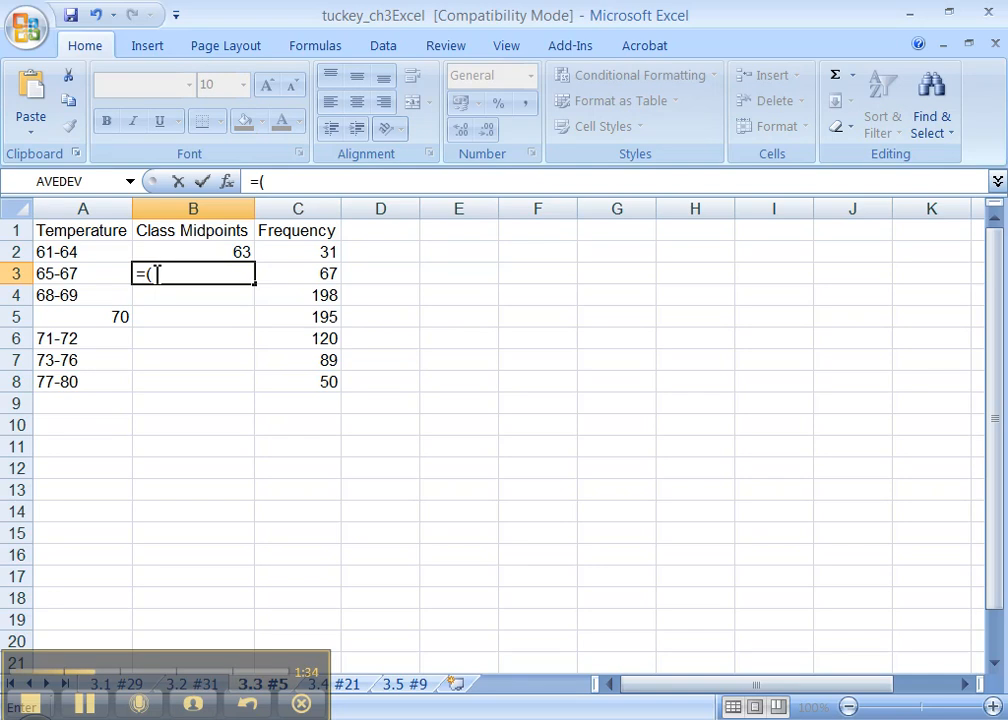
type("65+")
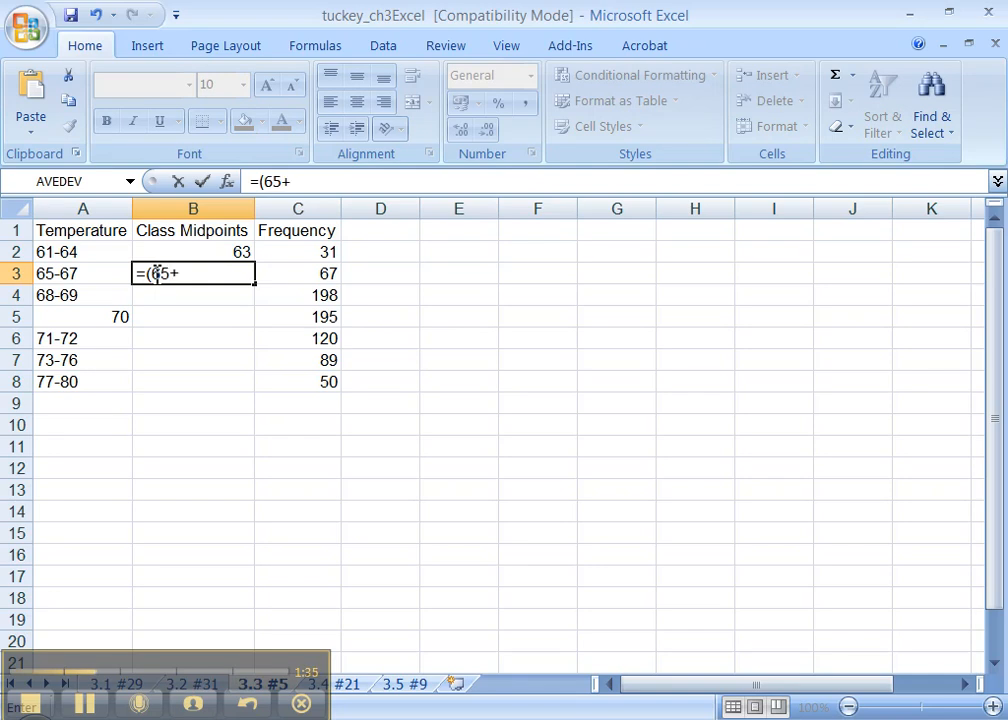
type("68)")
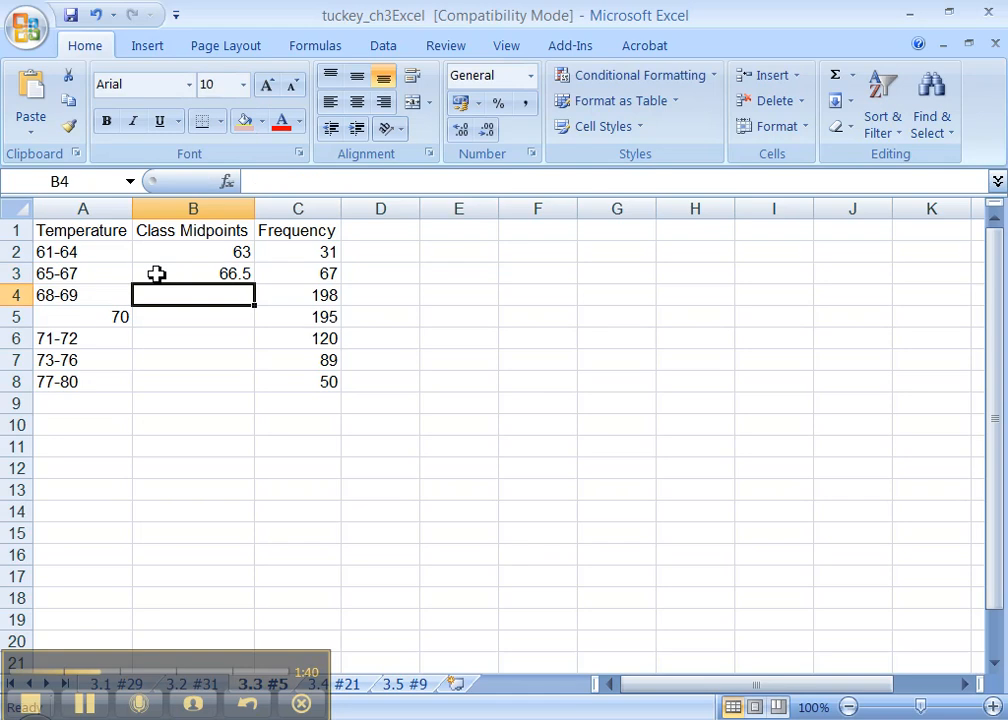
type("=")
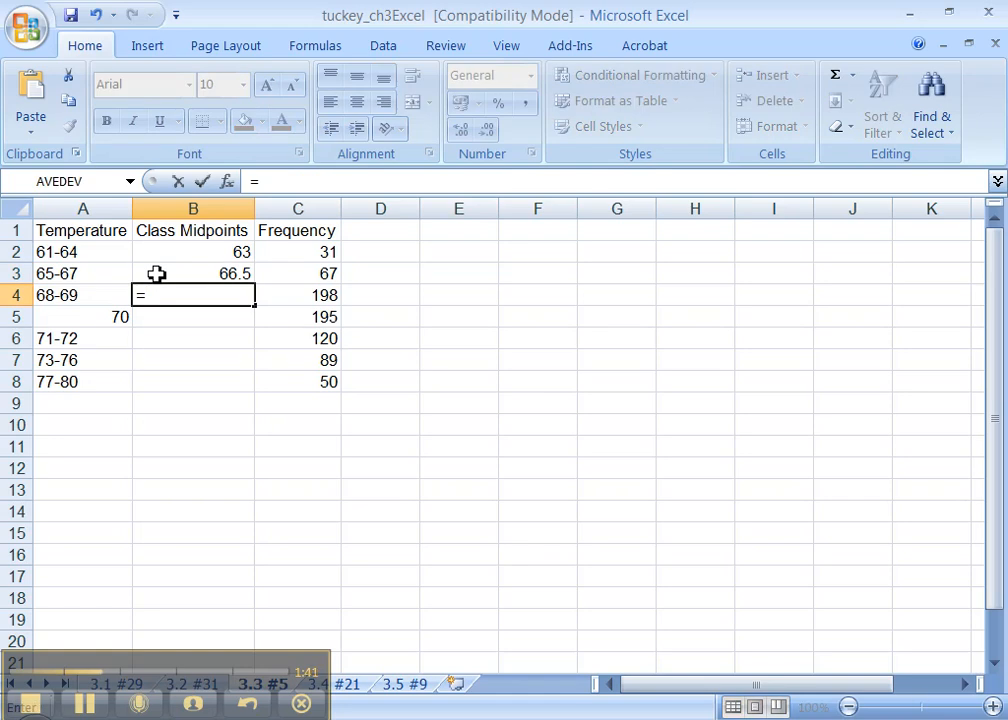
type("(68")
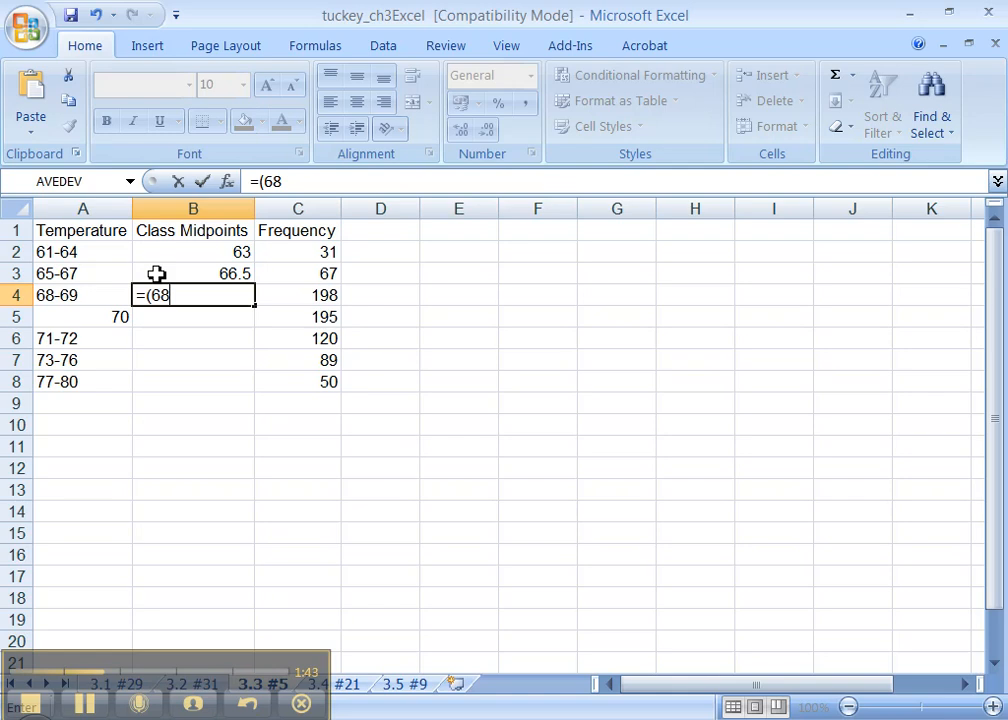
type("+70)")
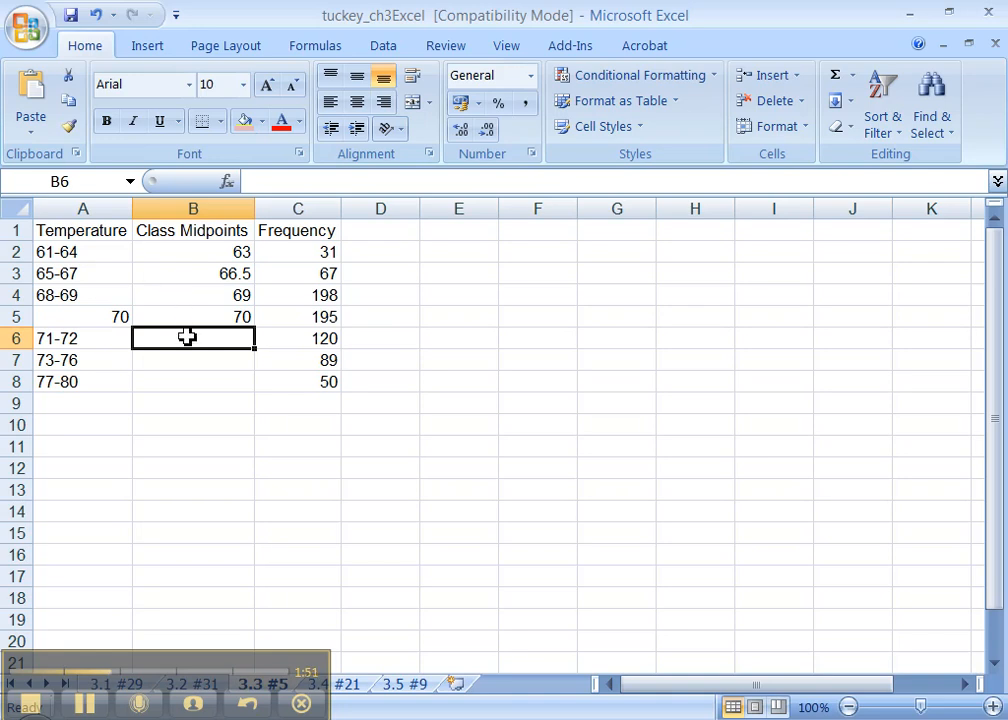
mouse_move(160, 338)
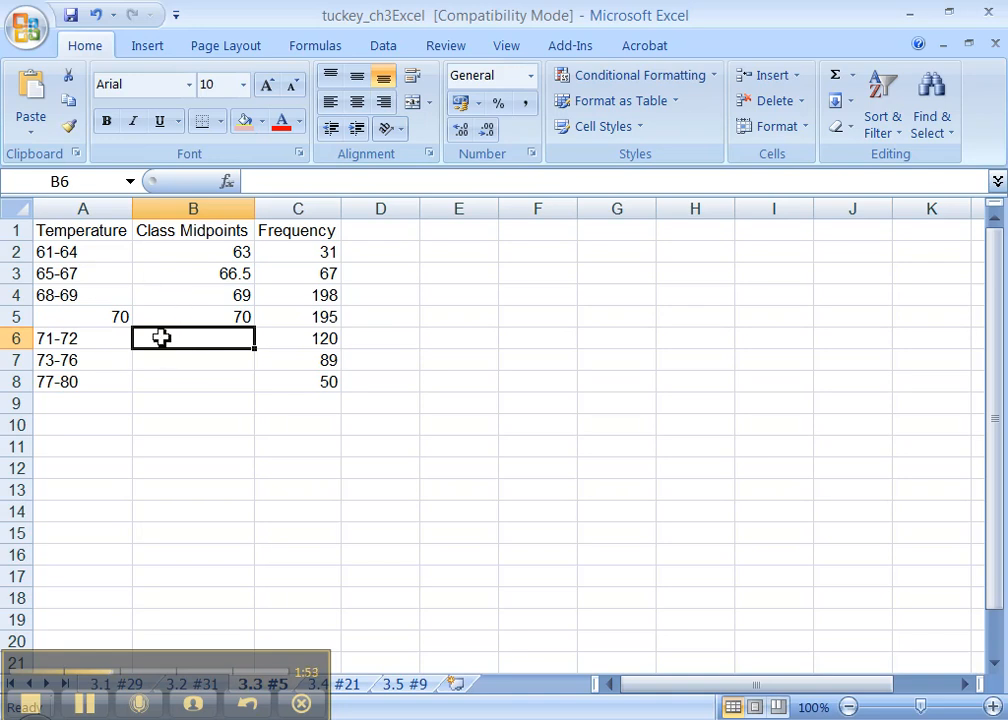
Step: Enter midpoint formulas =(71+73)/2, (73+77)/2 and (77+81) for the remaining classes
type("=")
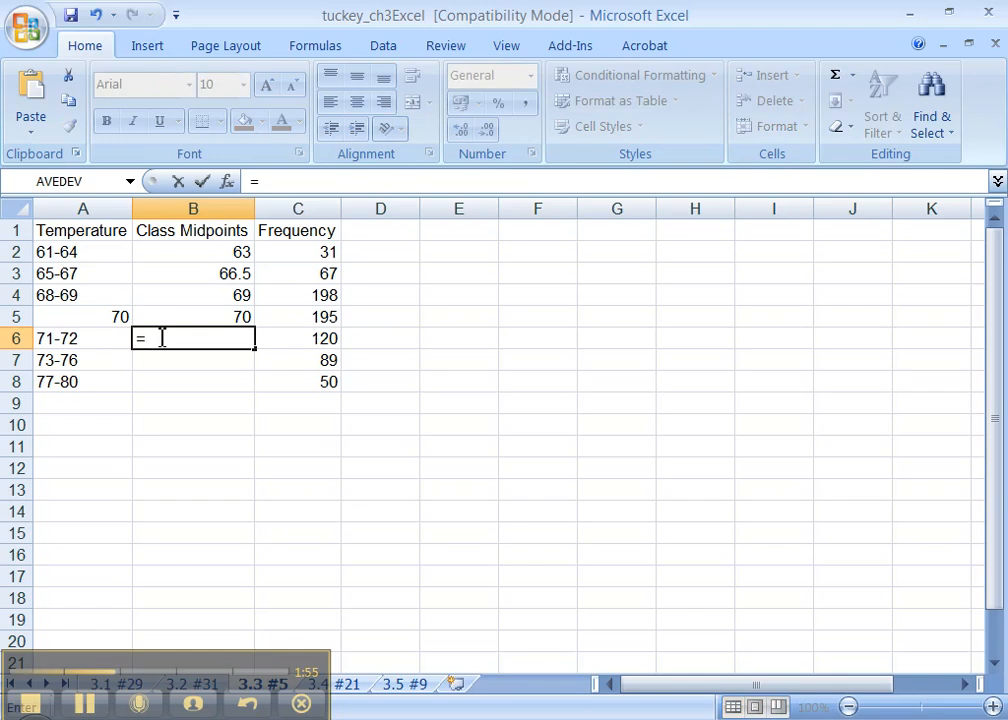
type("(71")
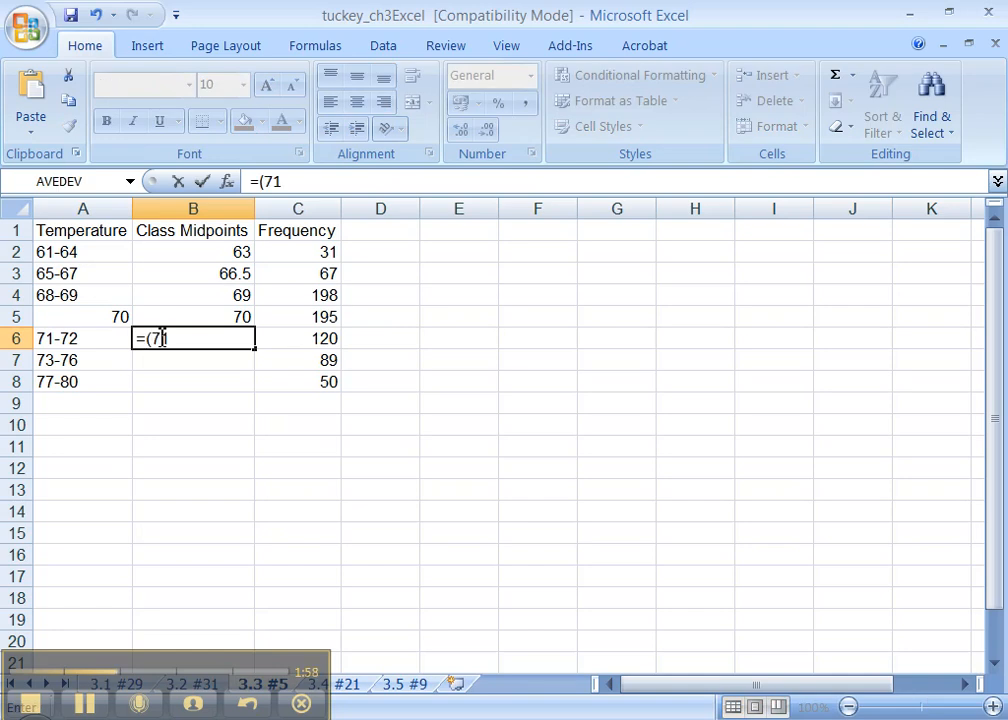
type("+73")
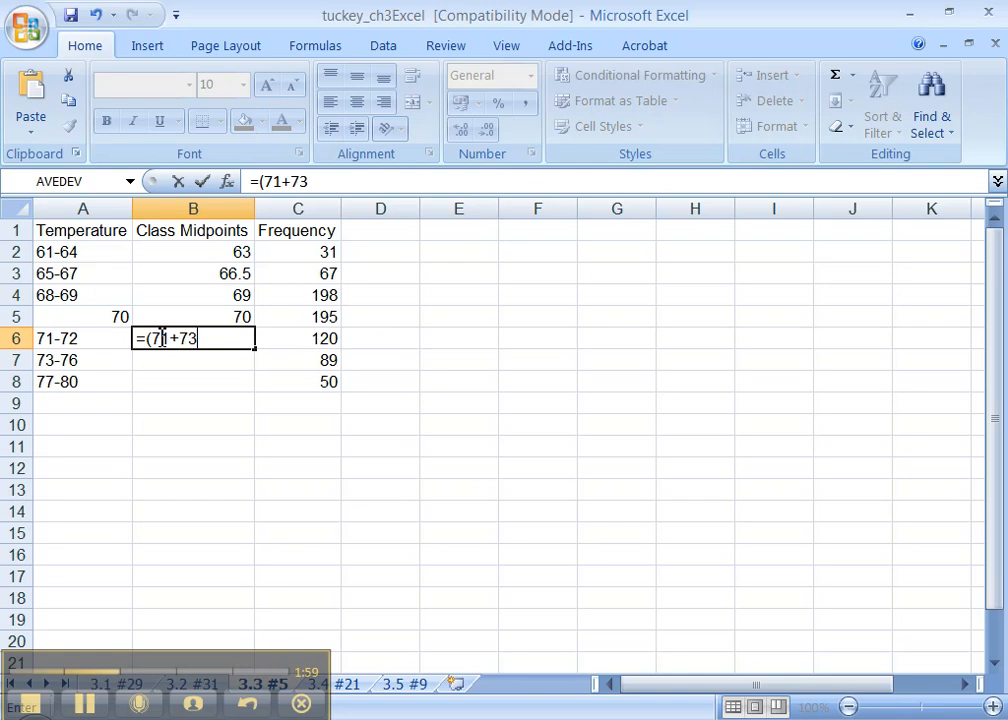
type("/2")
left_click(194, 360)
type("=")
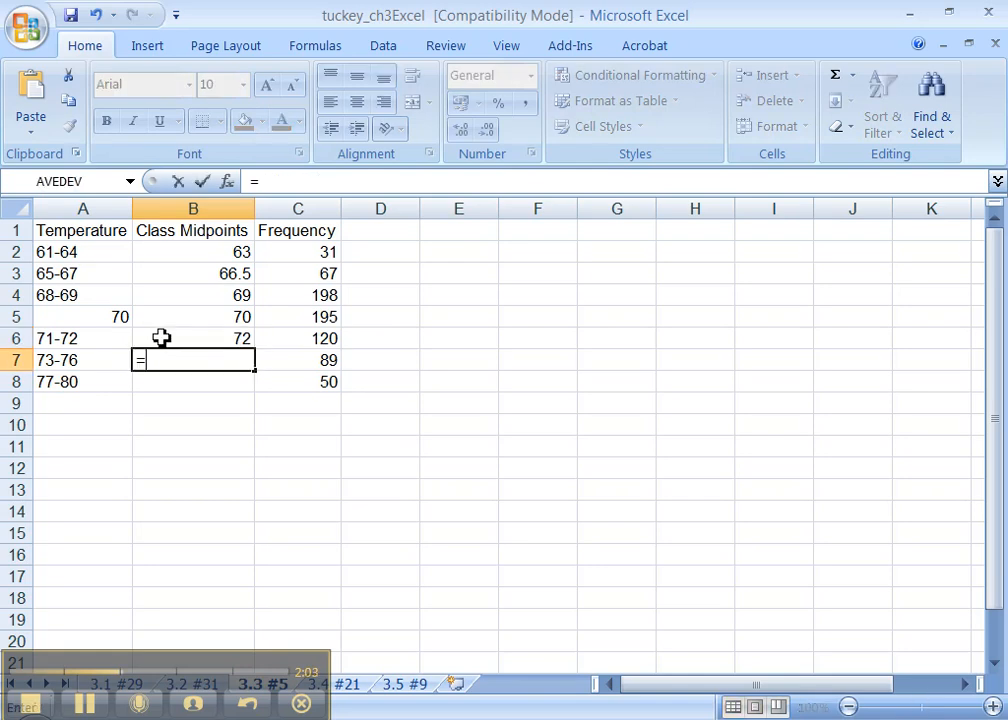
type("(7")
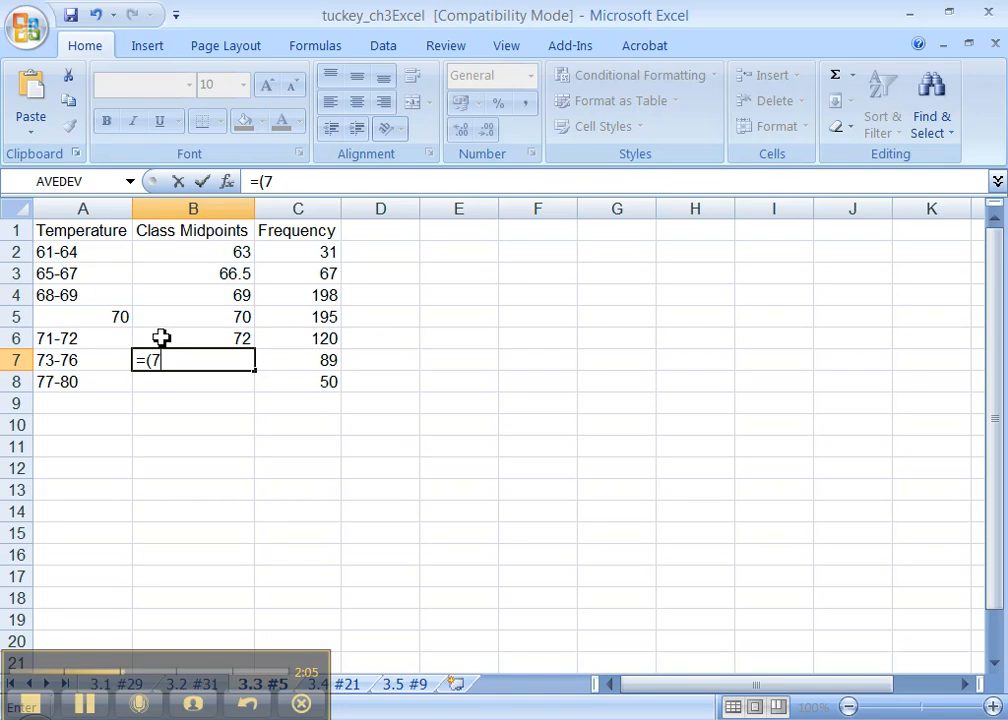
type("3+")
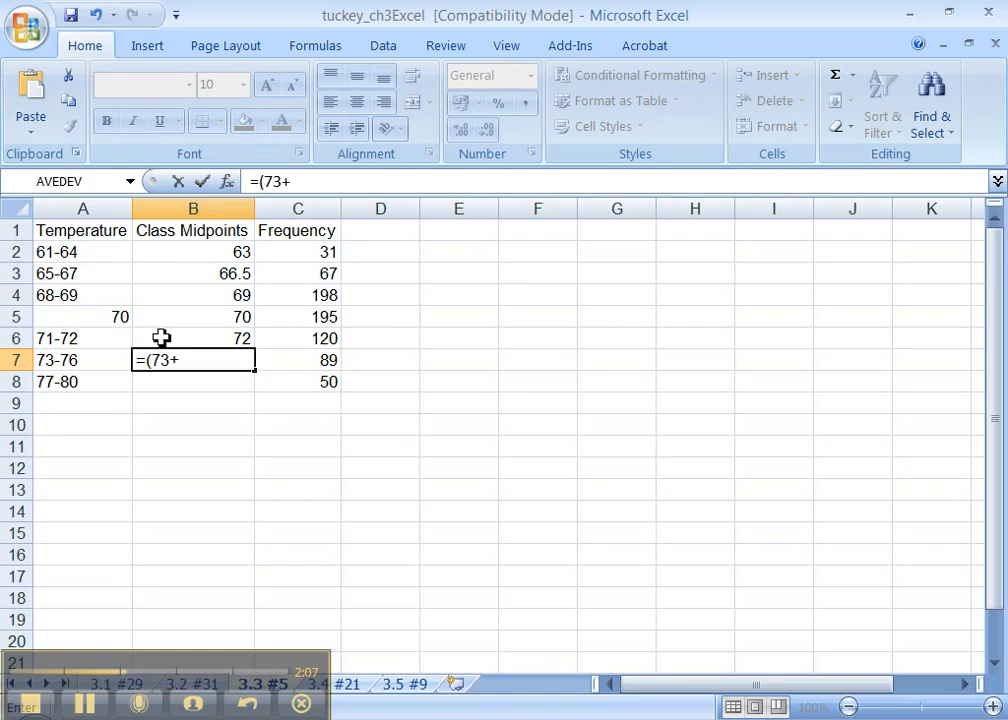
type("77)/2")
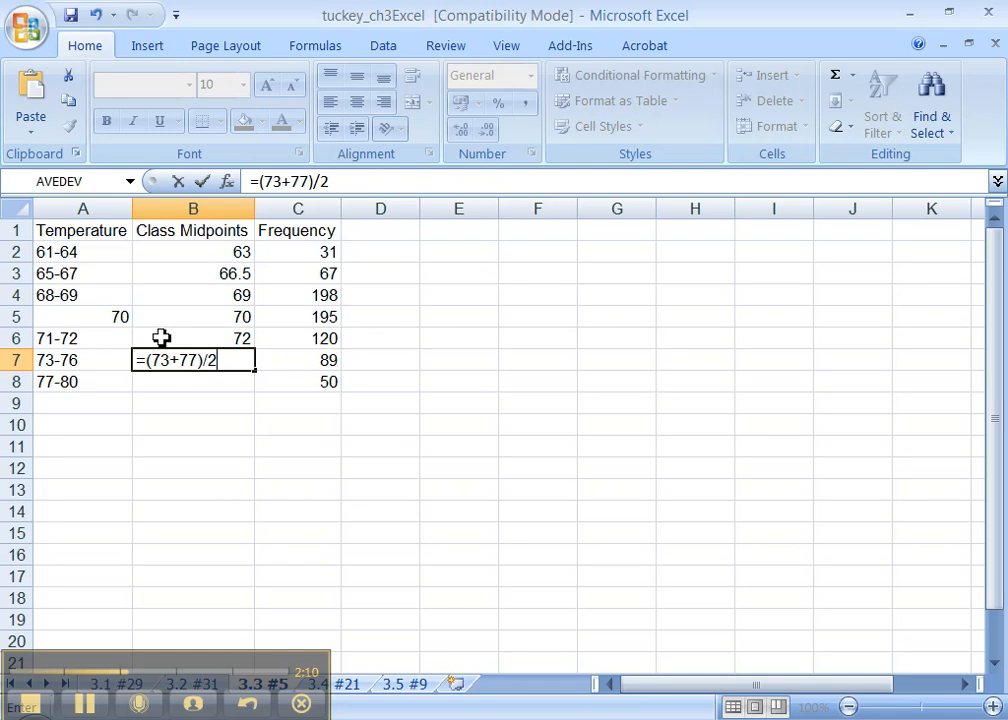
key("enter")
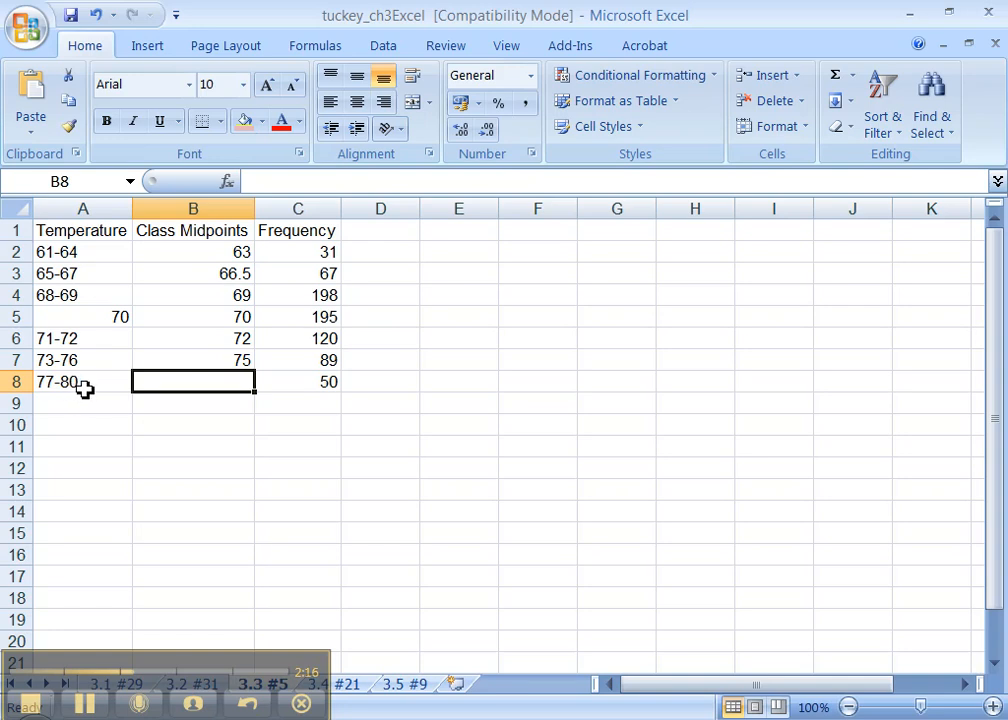
mouse_move(60, 400)
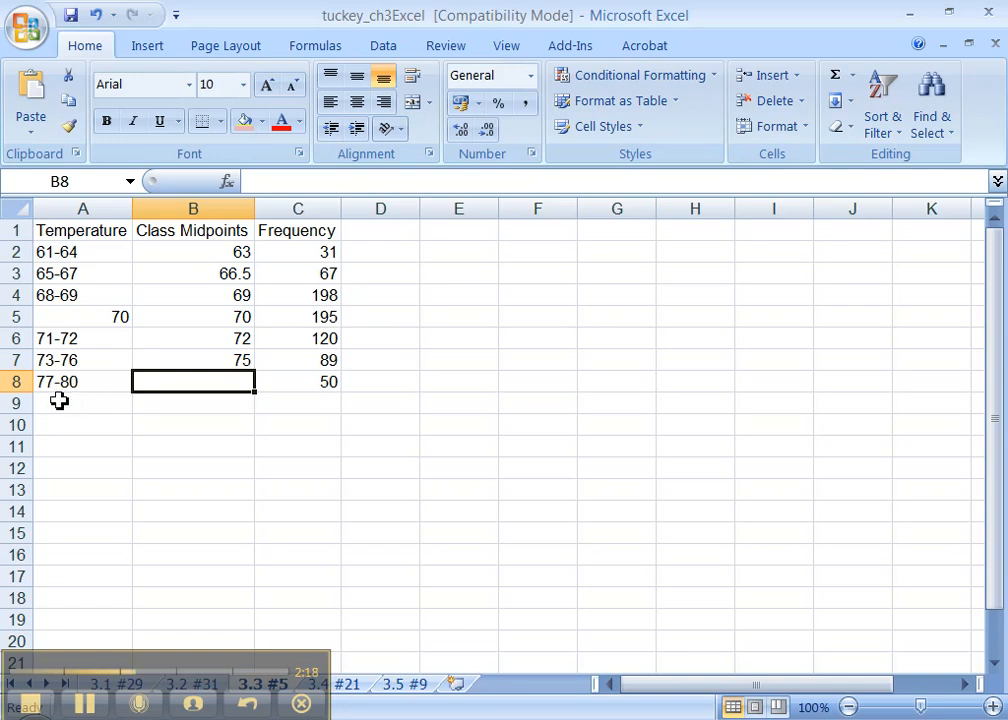
type("81-")
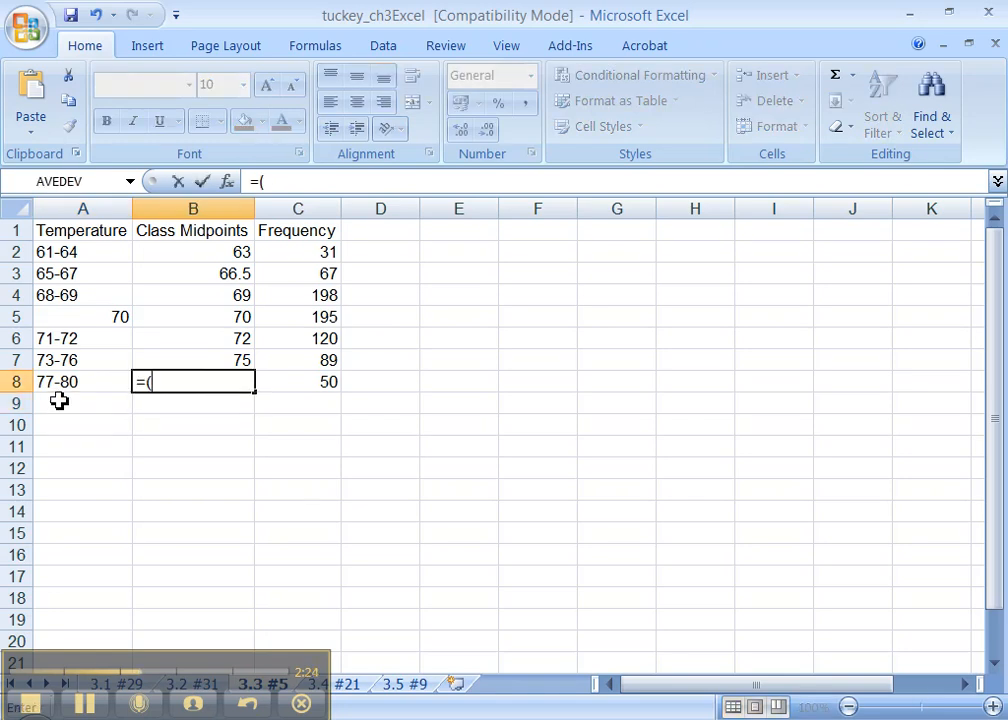
type("77+")
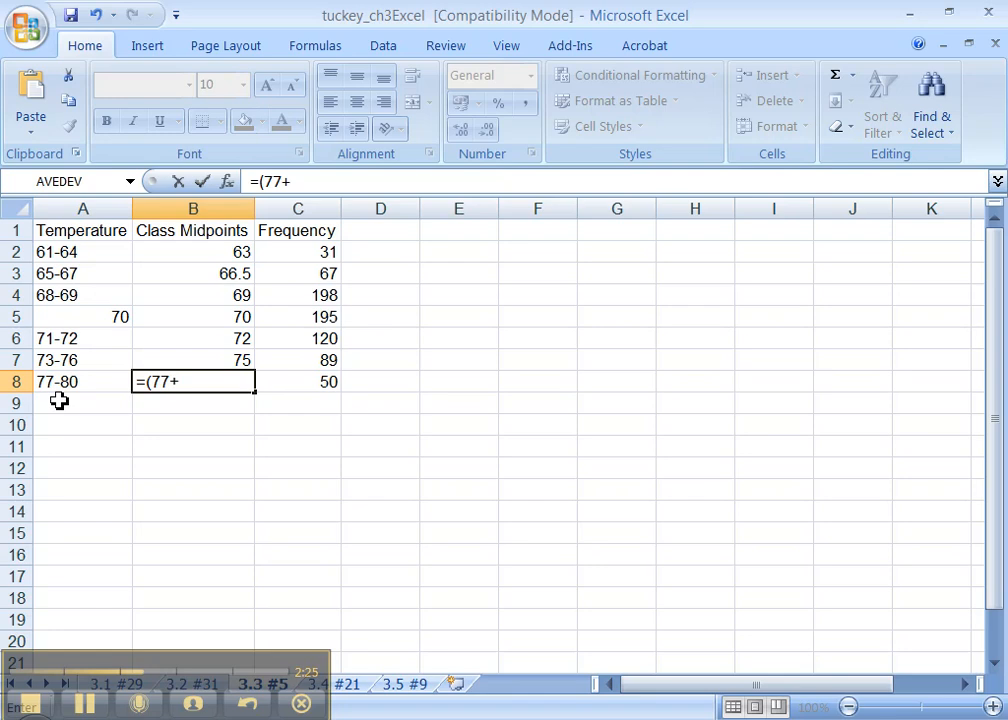
type("81)")
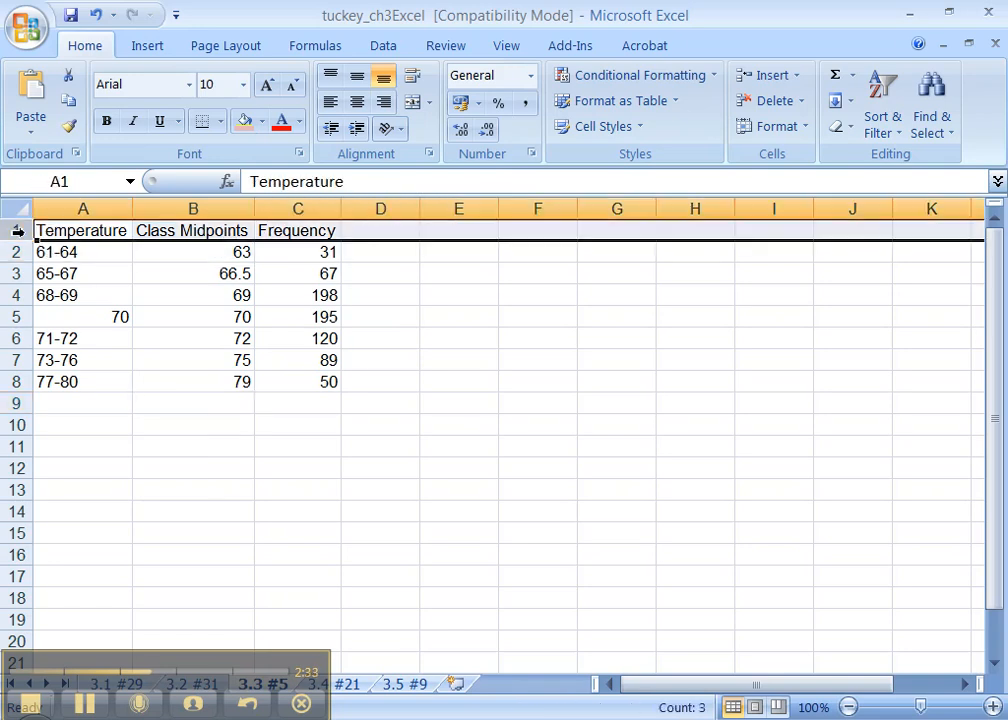
Step: Bold the header row and widen column A to fit its heading
left_click(106, 120)
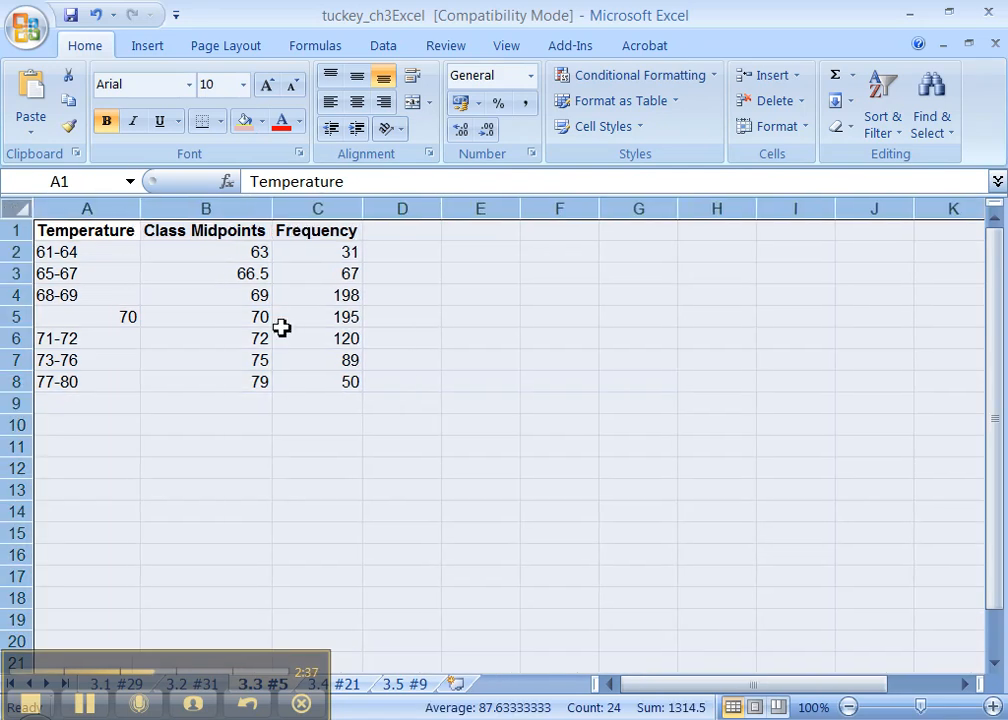
left_click(86, 208)
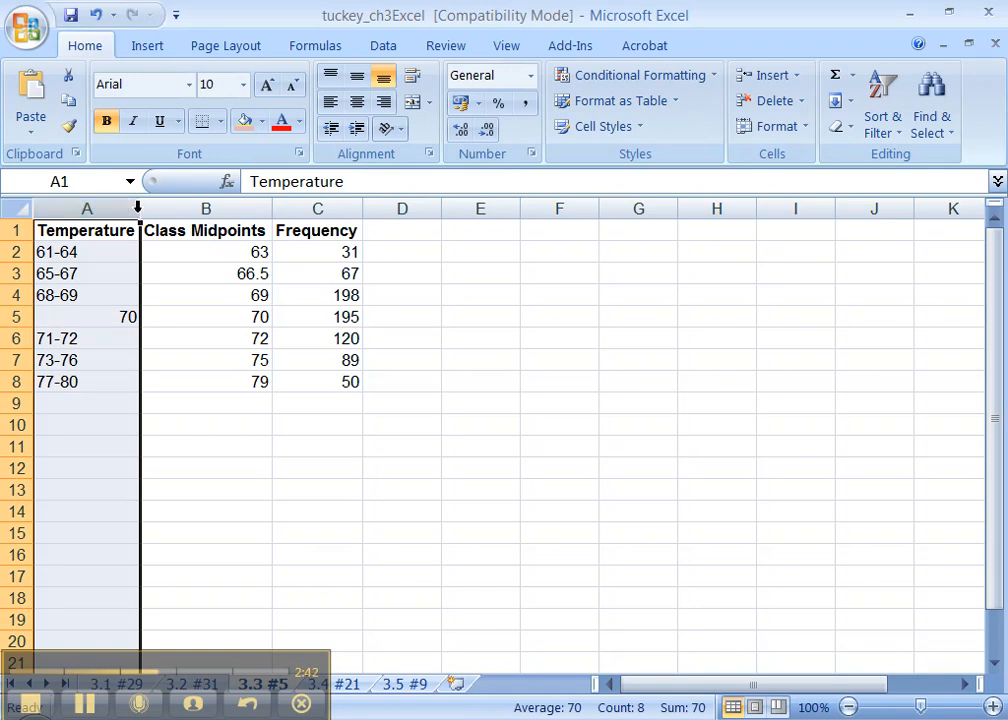
mouse_move(140, 210)
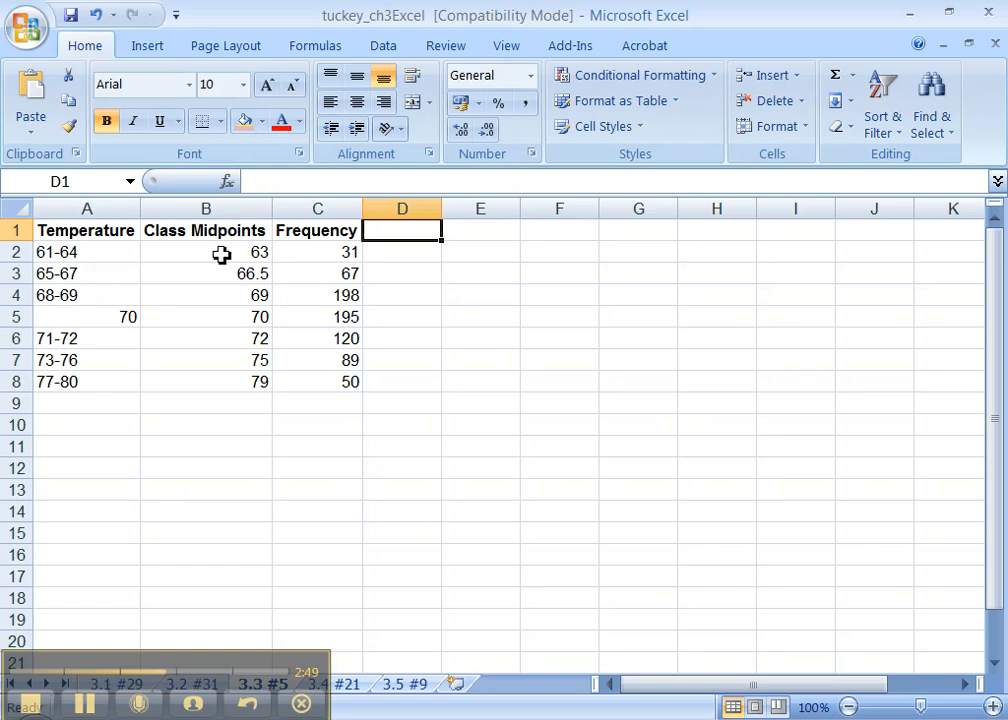
mouse_move(320, 394)
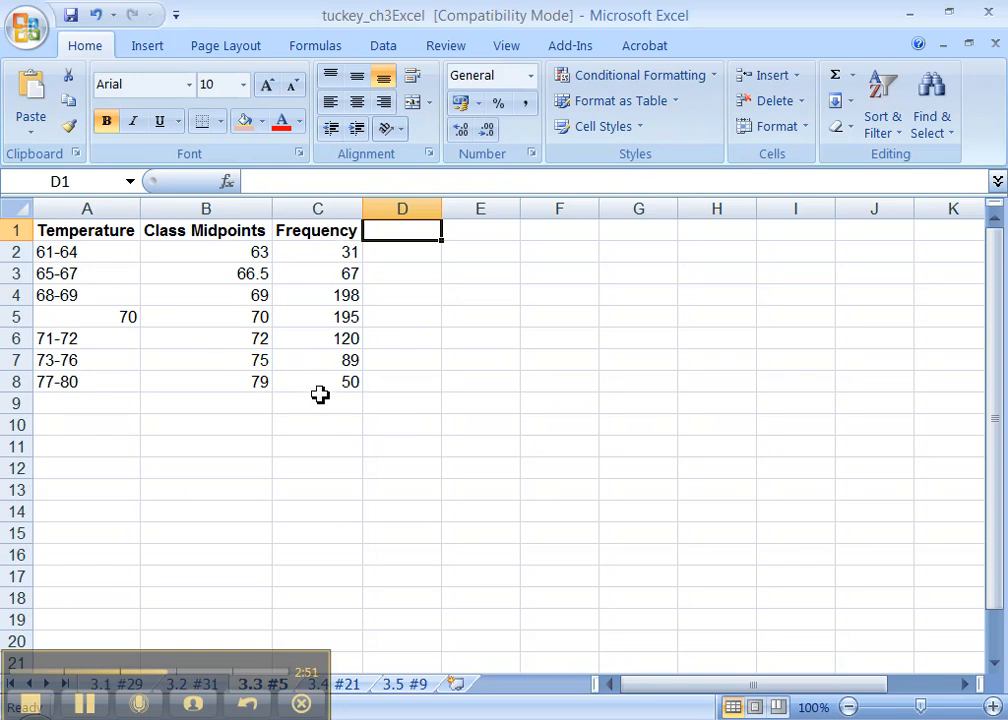
mouse_move(402, 232)
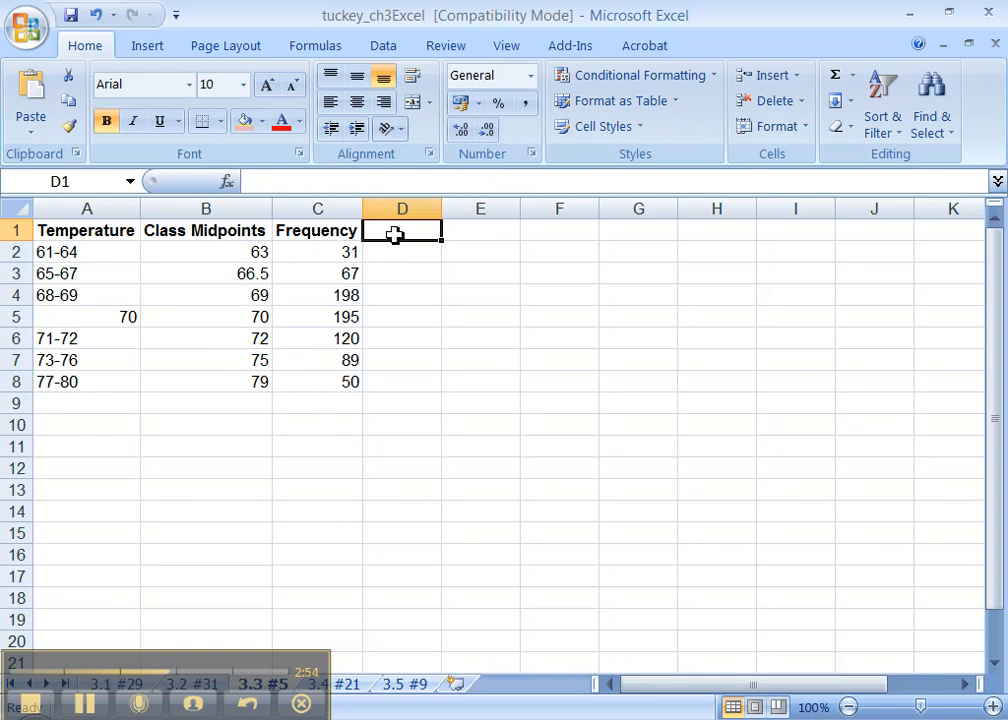
Step: Add a Midpoints*Frequency header in D1
type("Midpo")
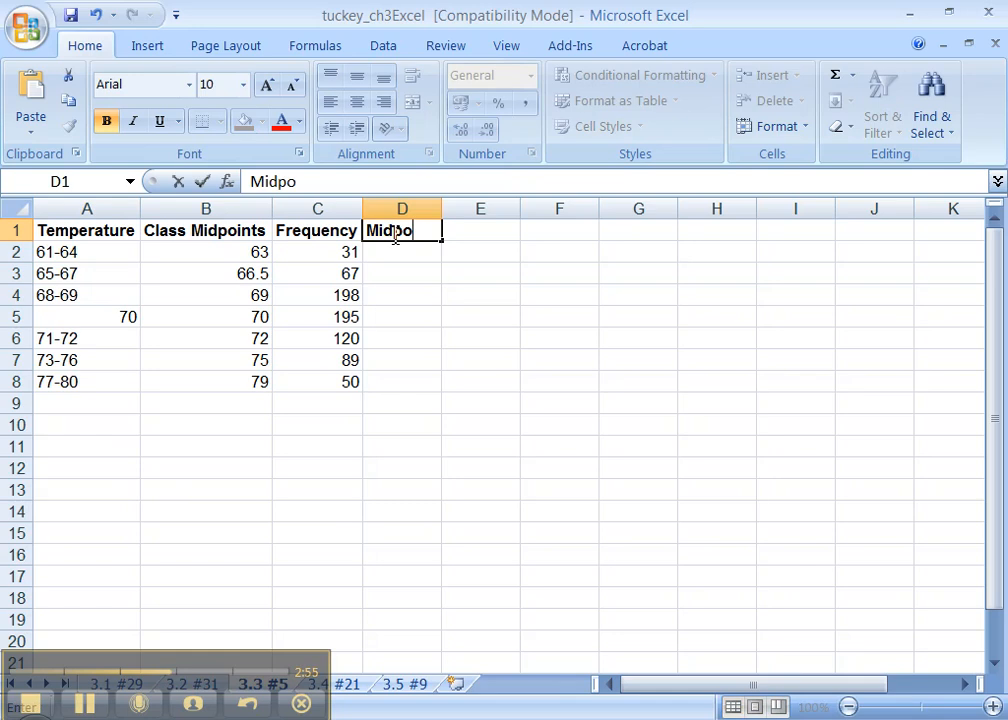
type("ints*Fre")
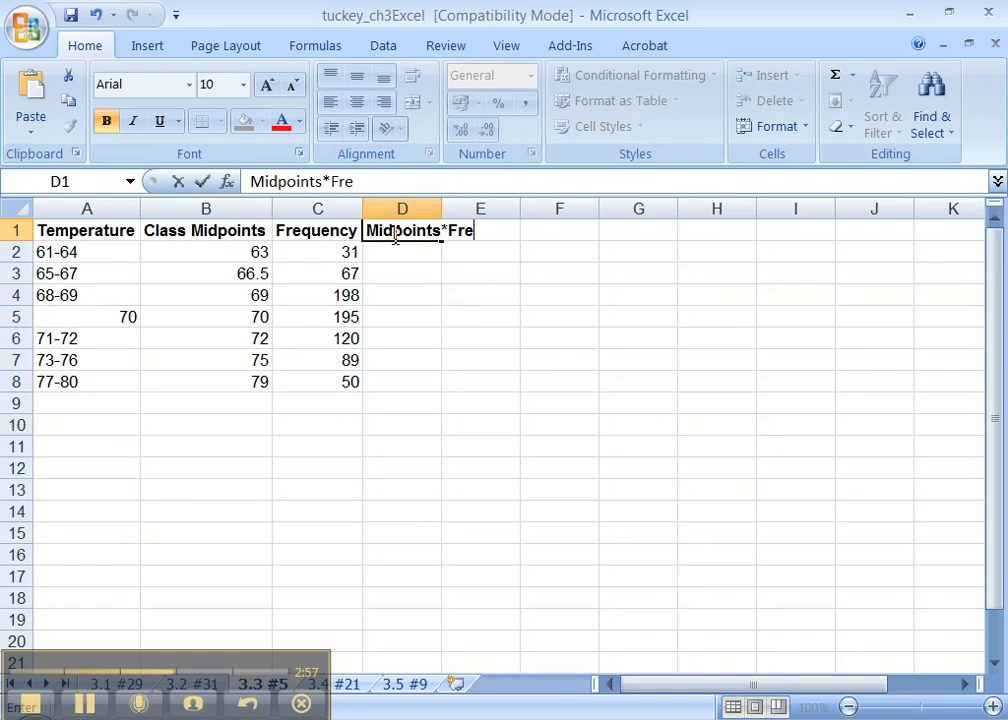
type("quency")
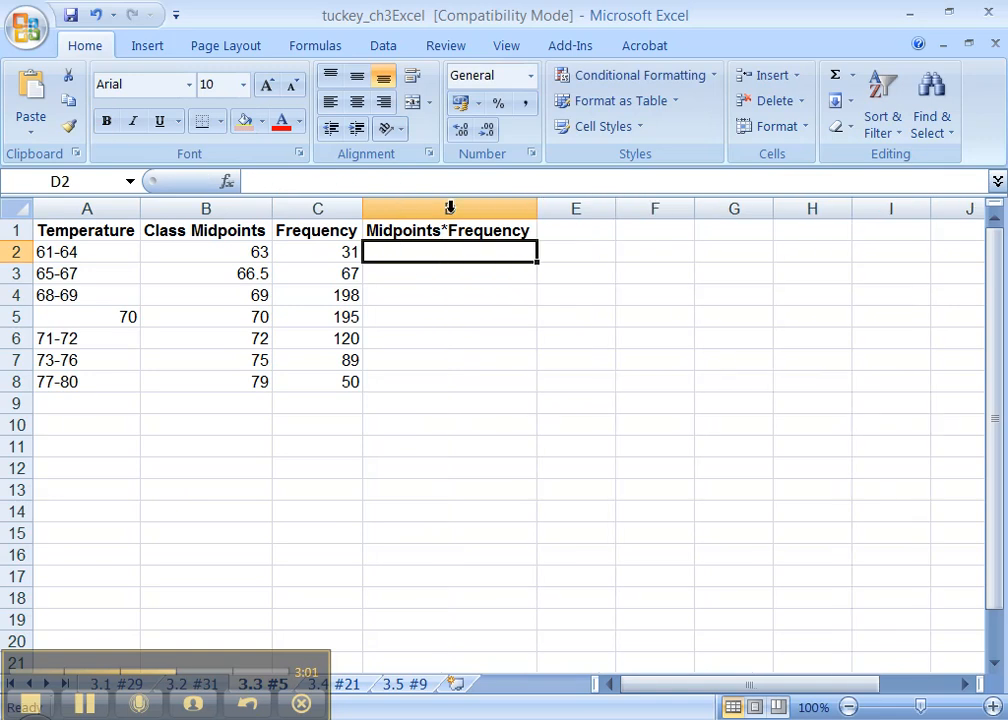
Step: Enter =B2*C2 in D2 and fill it down through row 8
type("=")
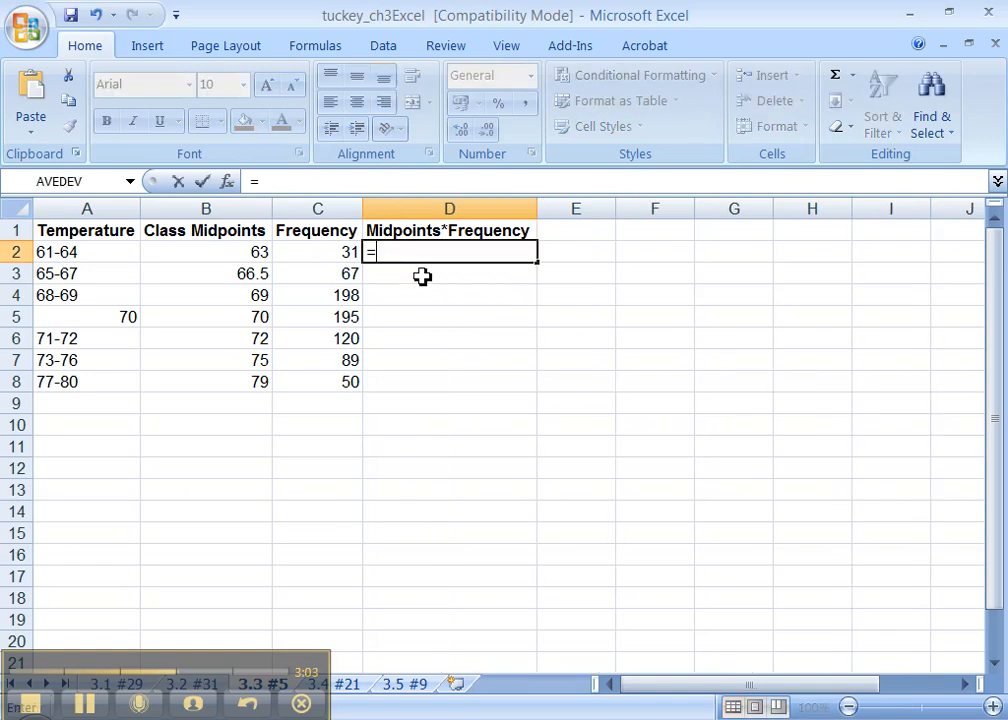
left_click(204, 252)
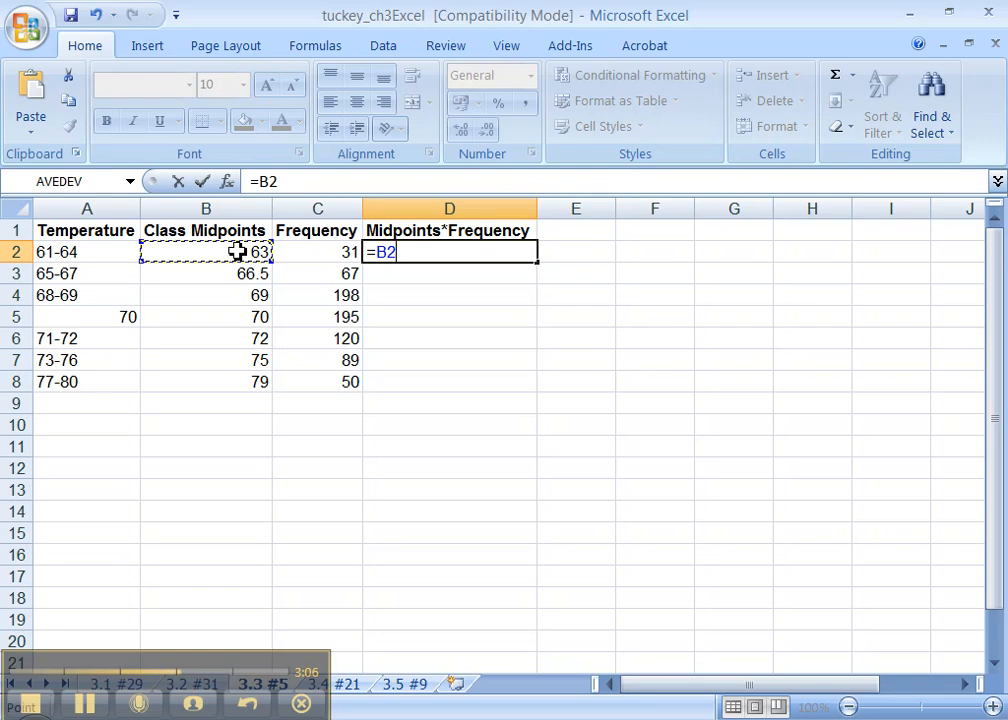
type("*")
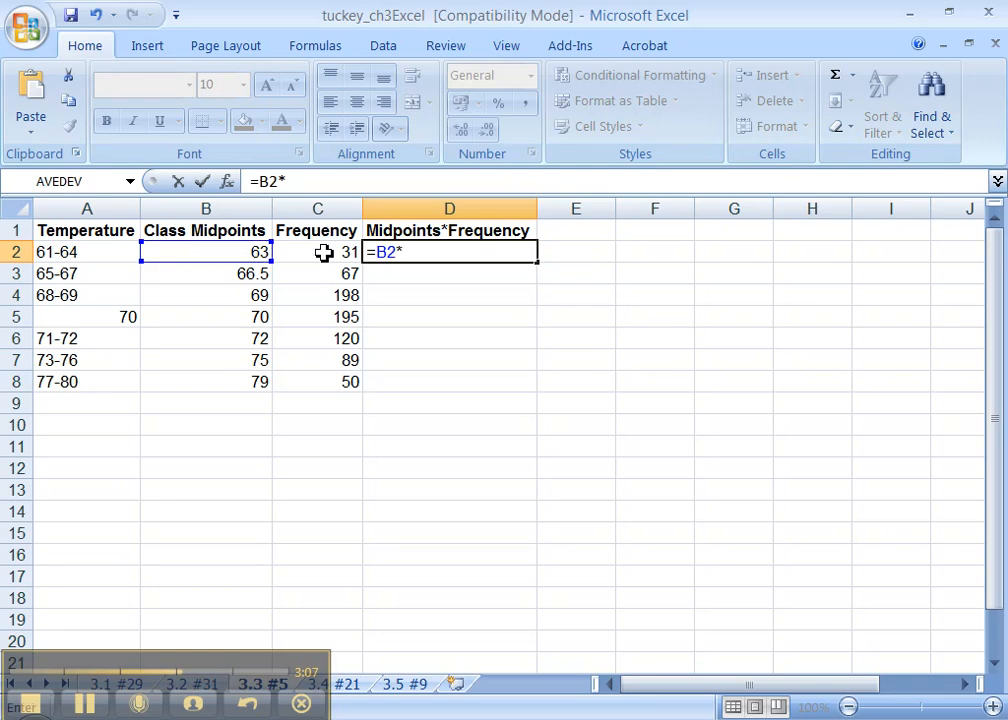
left_click(316, 252)
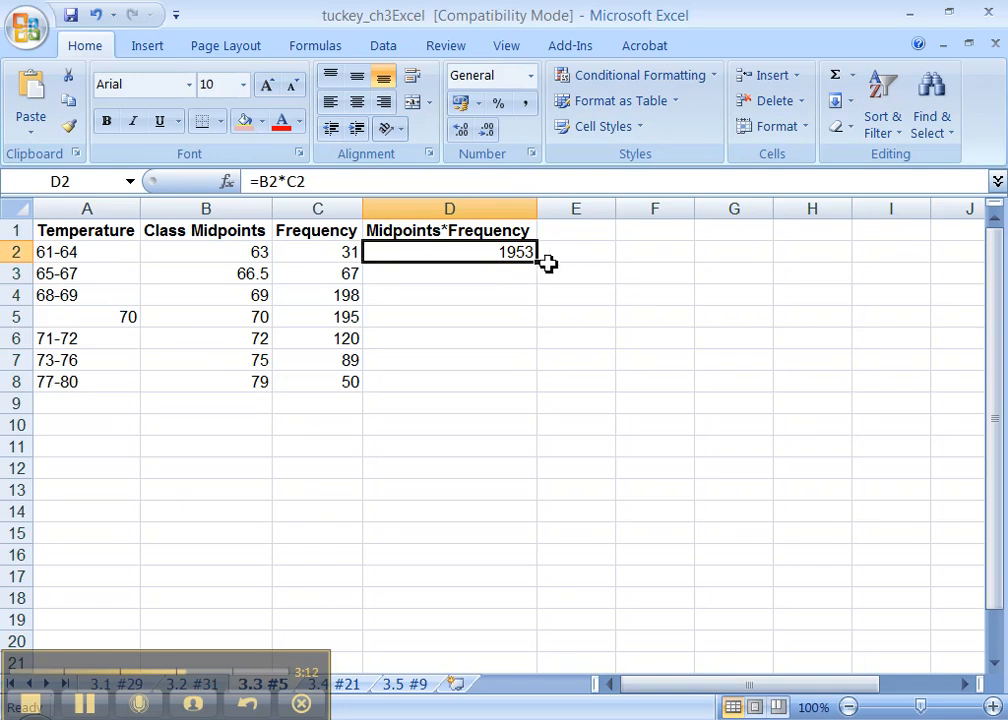
mouse_move(540, 348)
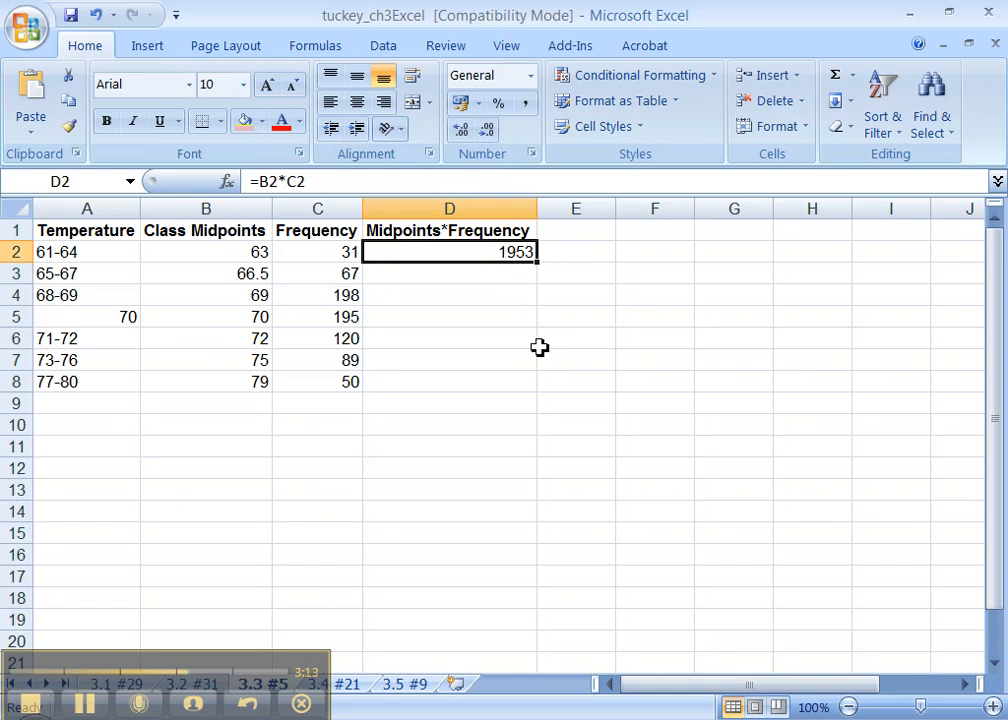
mouse_move(540, 264)
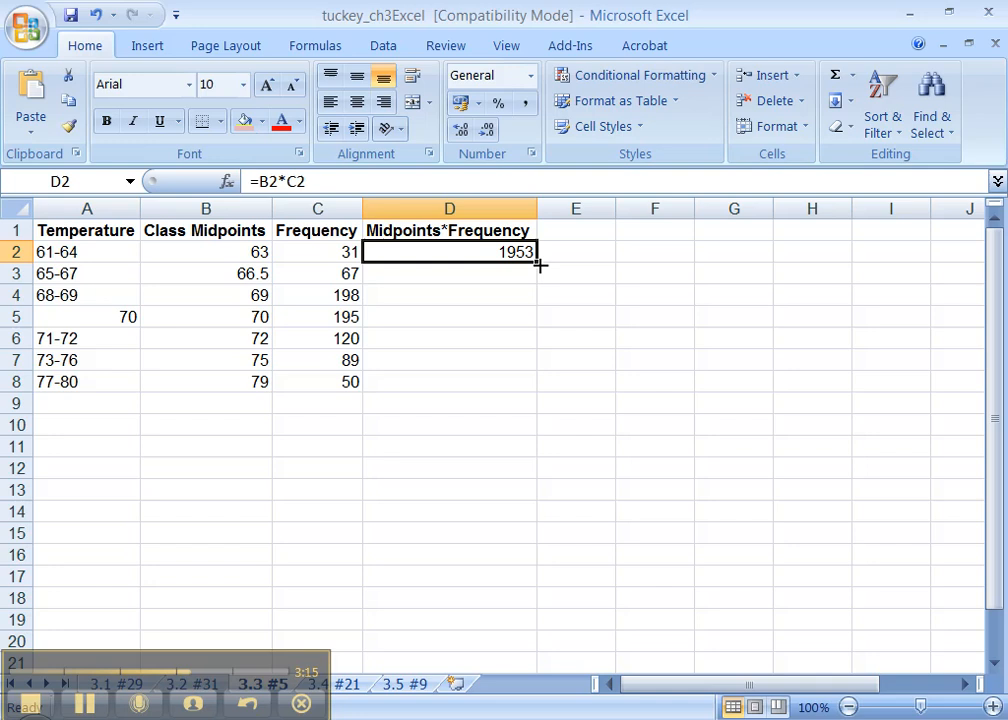
left_click_drag(538, 252, 538, 382)
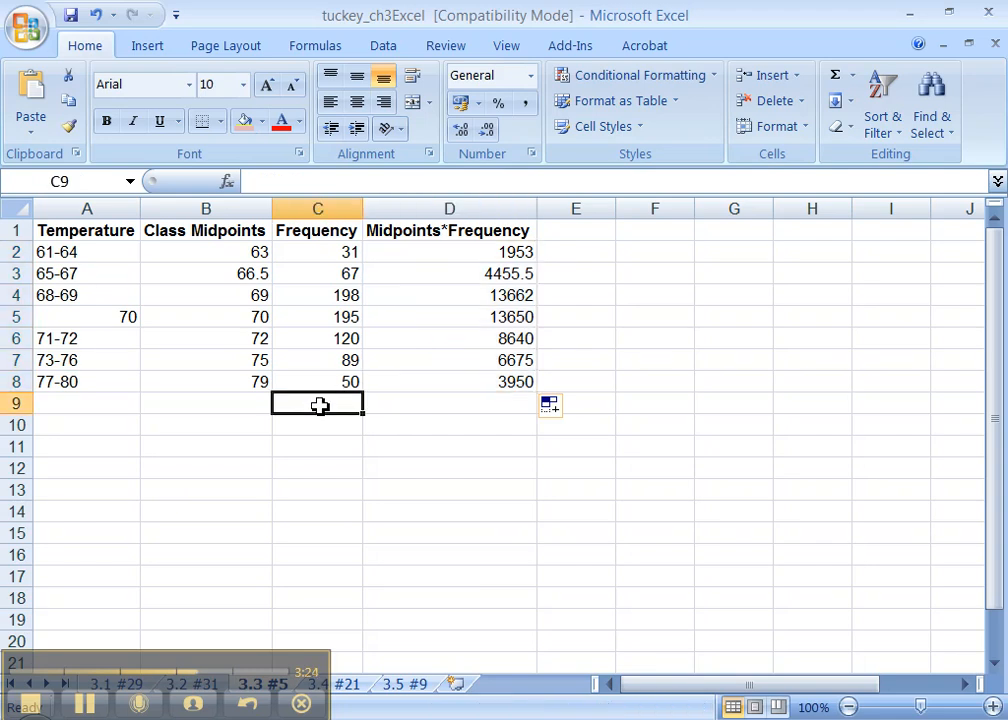
Step: Total the frequencies with =sum(C2:C8) and label the row SUM
type("=")
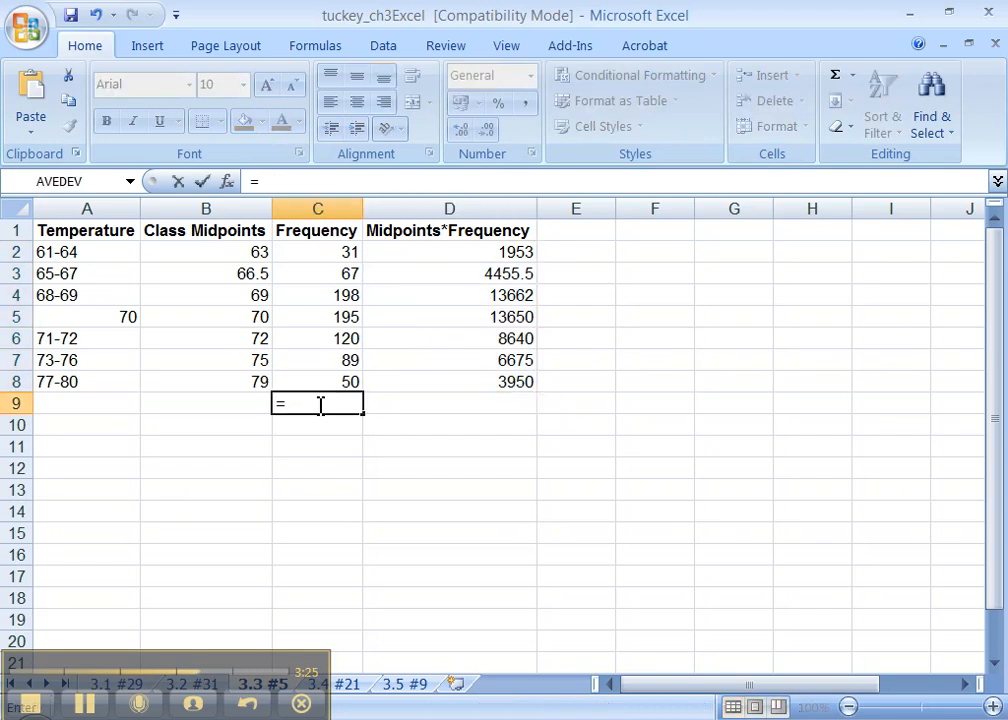
type("sum")
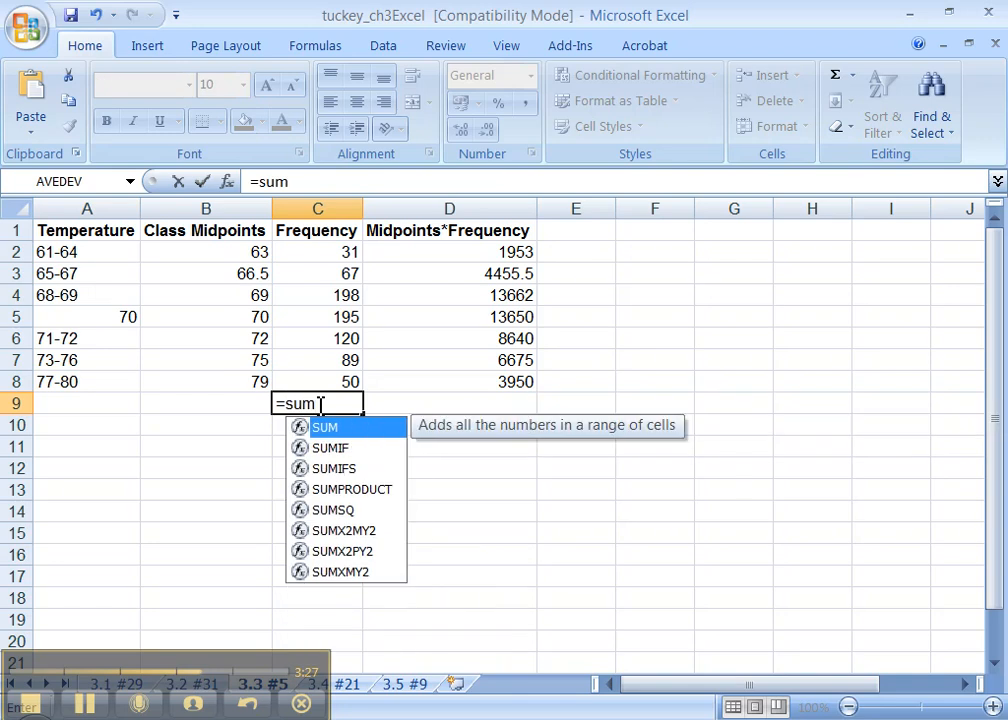
type("(")
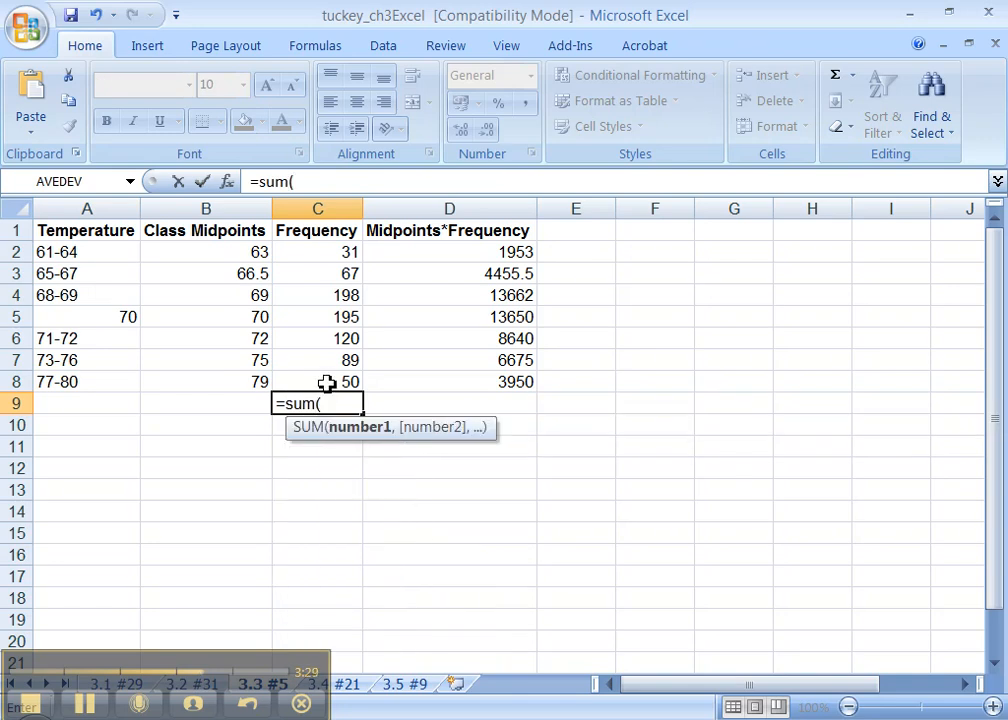
left_click_drag(316, 252, 316, 382)
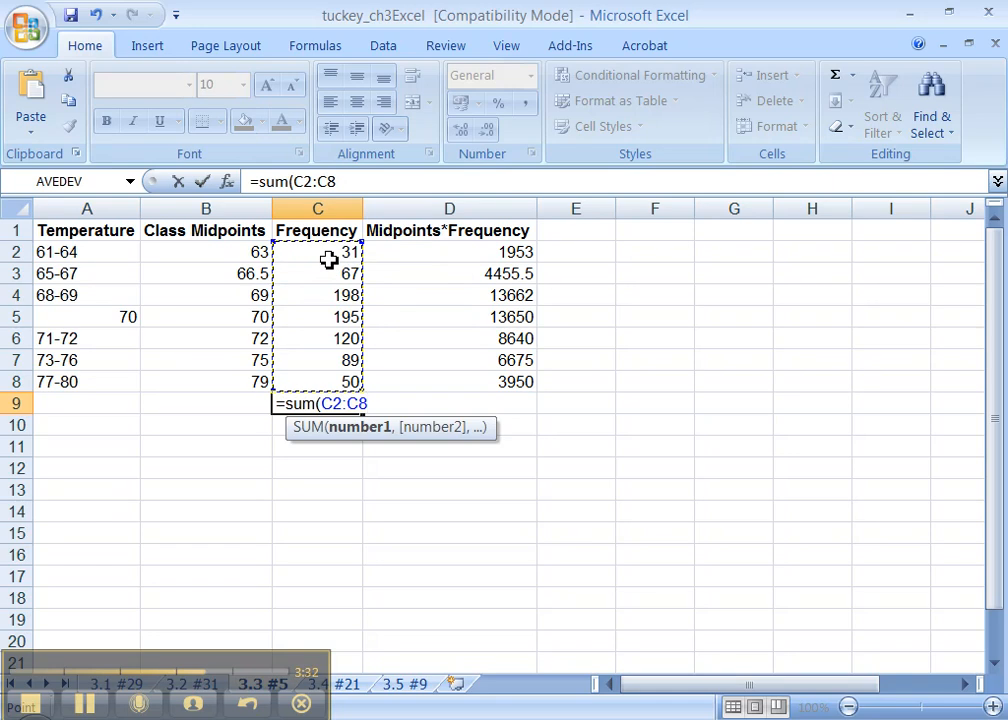
type(")")
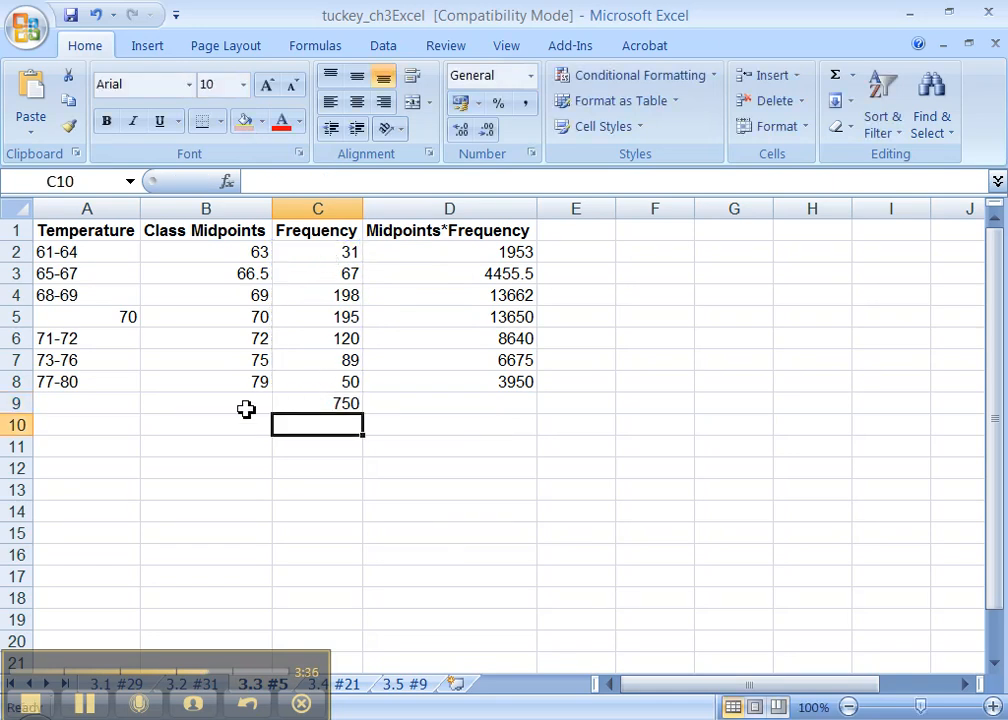
type("SUM")
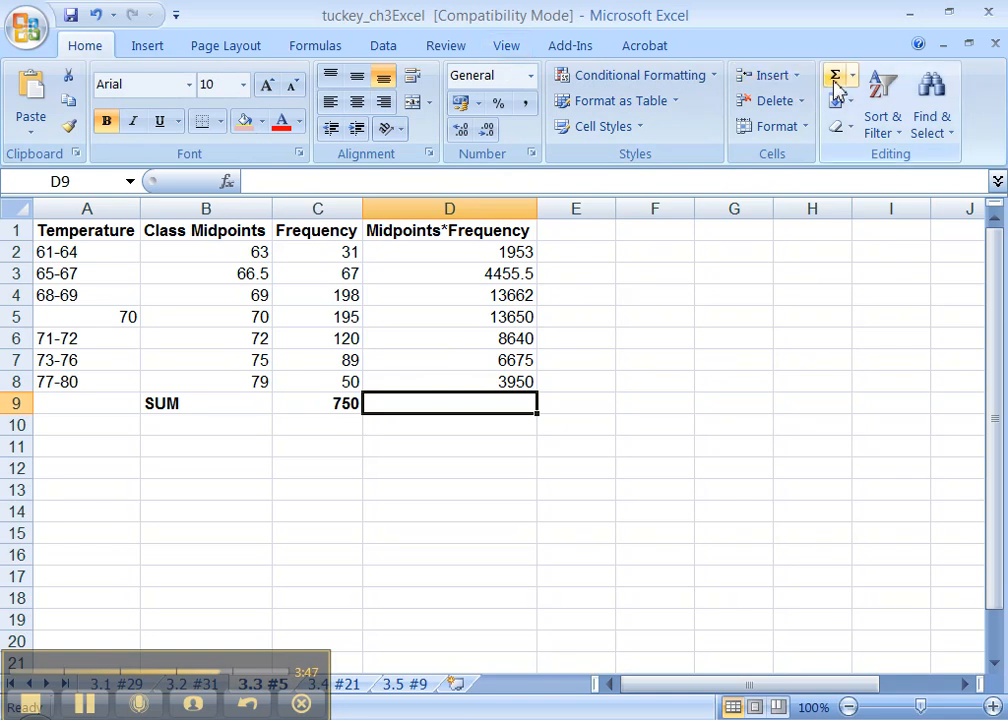
mouse_move(836, 82)
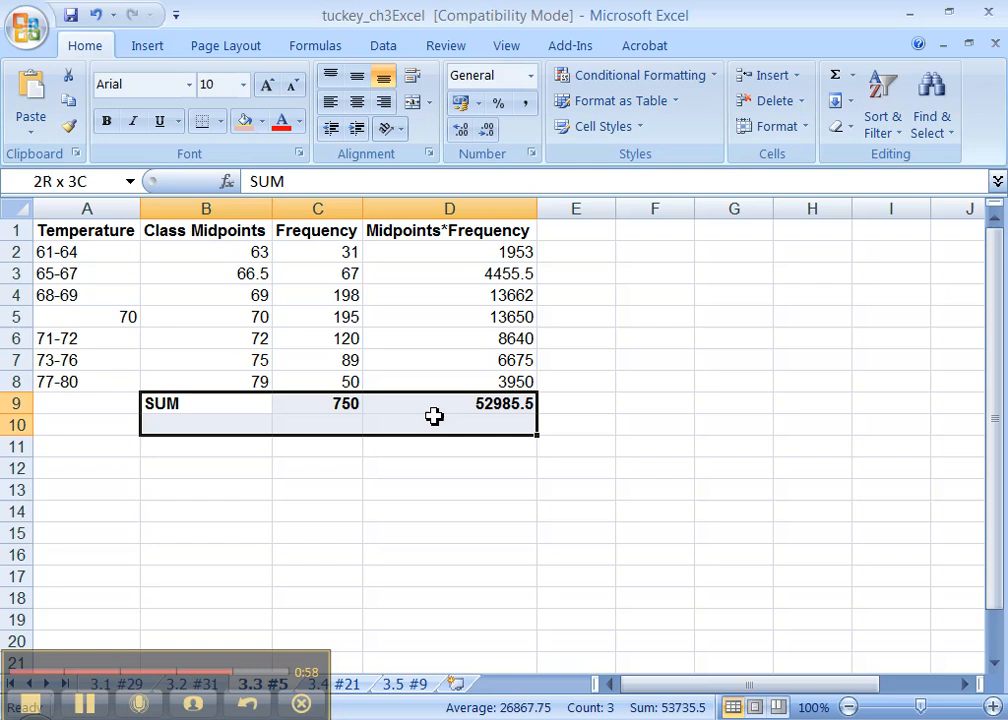
Step: Shade the SUM row pink and label the next row MEAN
left_click(448, 424)
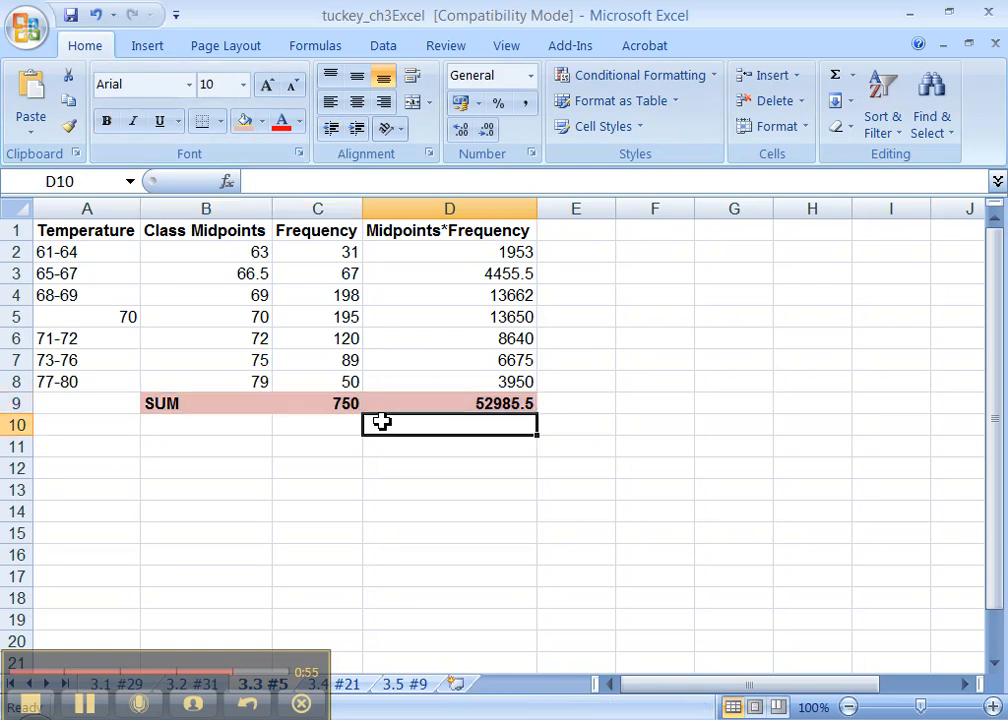
left_click(316, 424)
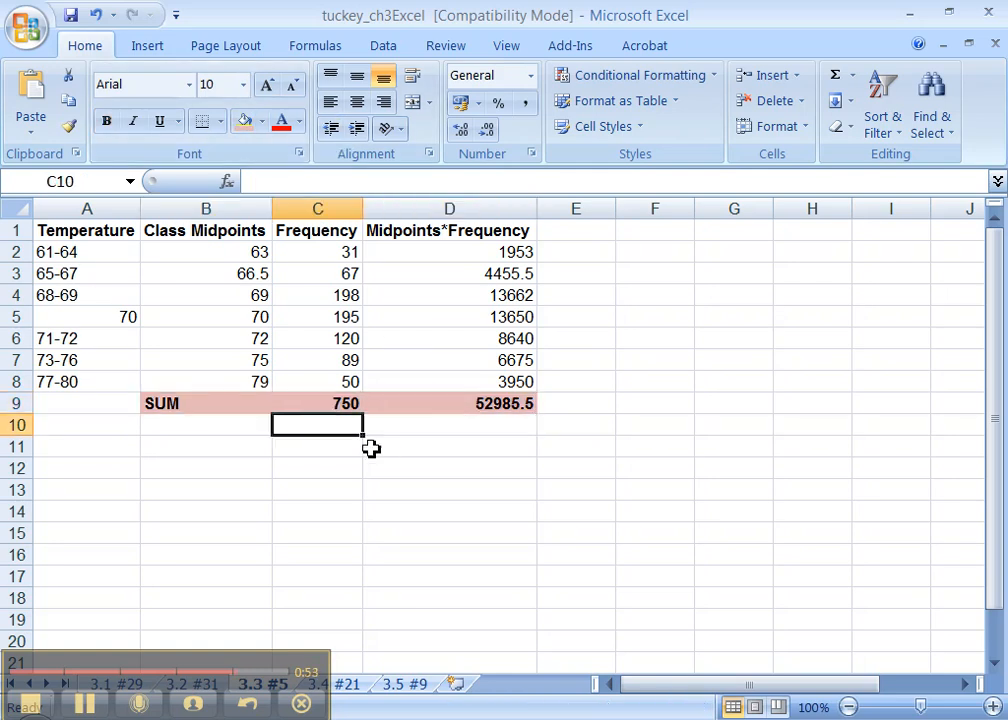
type("MEAN")
left_click(448, 424)
type("=")
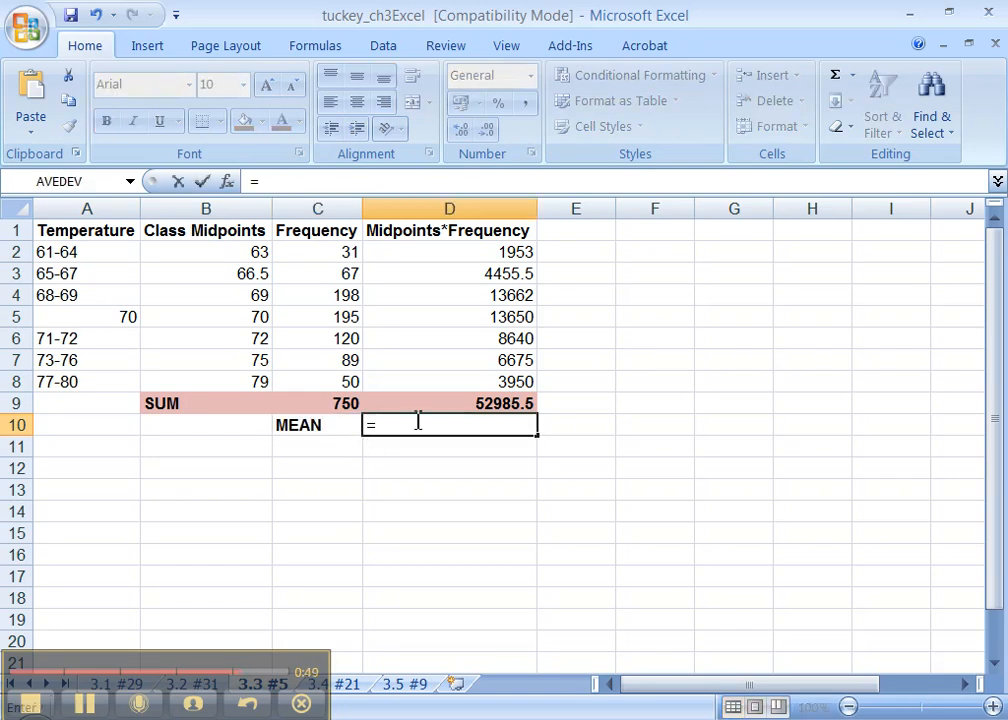
Step: Compute the mean as D9/C9, giving 70.64733333
left_click(448, 404)
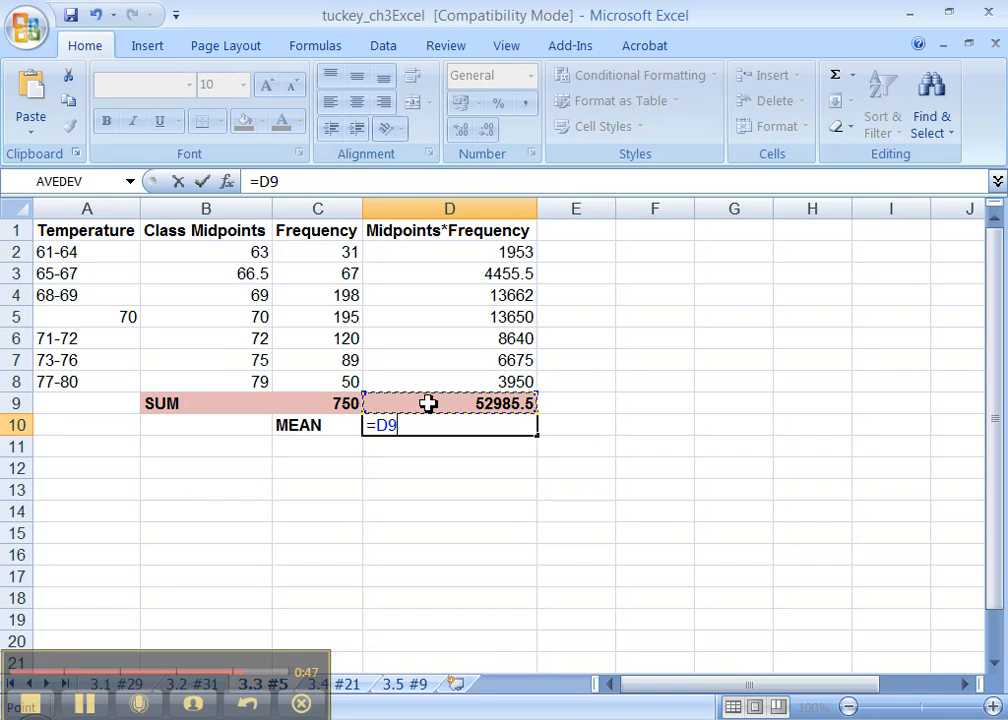
type("/")
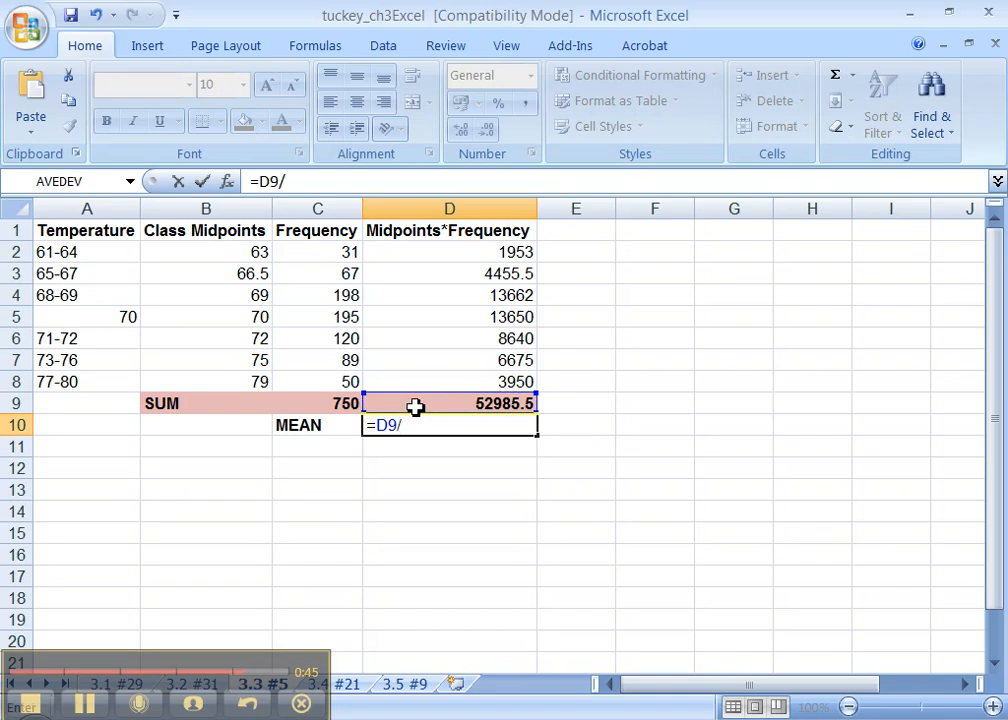
left_click(316, 402)
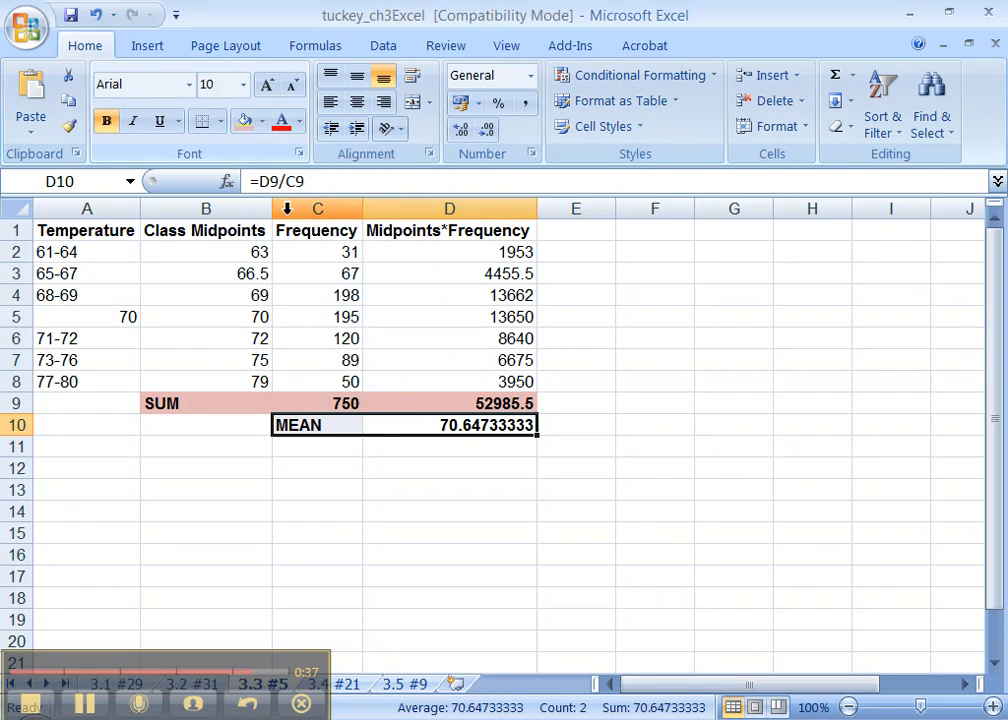
Step: Fill the MEAN label and value cells with yellow and check the mean formula
left_click(256, 120)
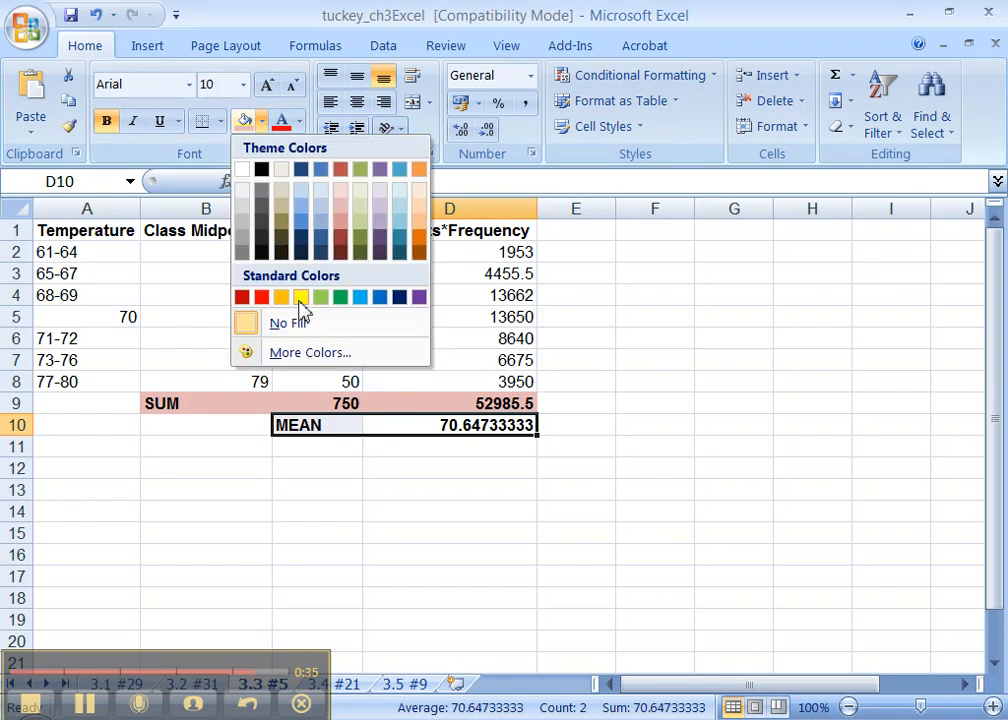
left_click(300, 296)
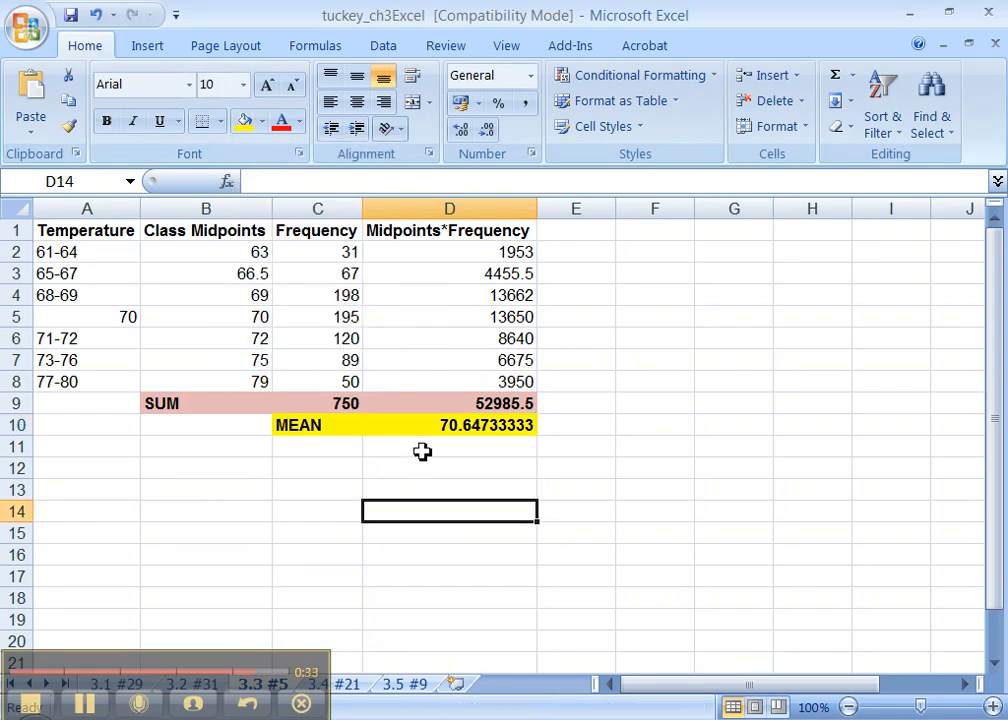
left_click(448, 424)
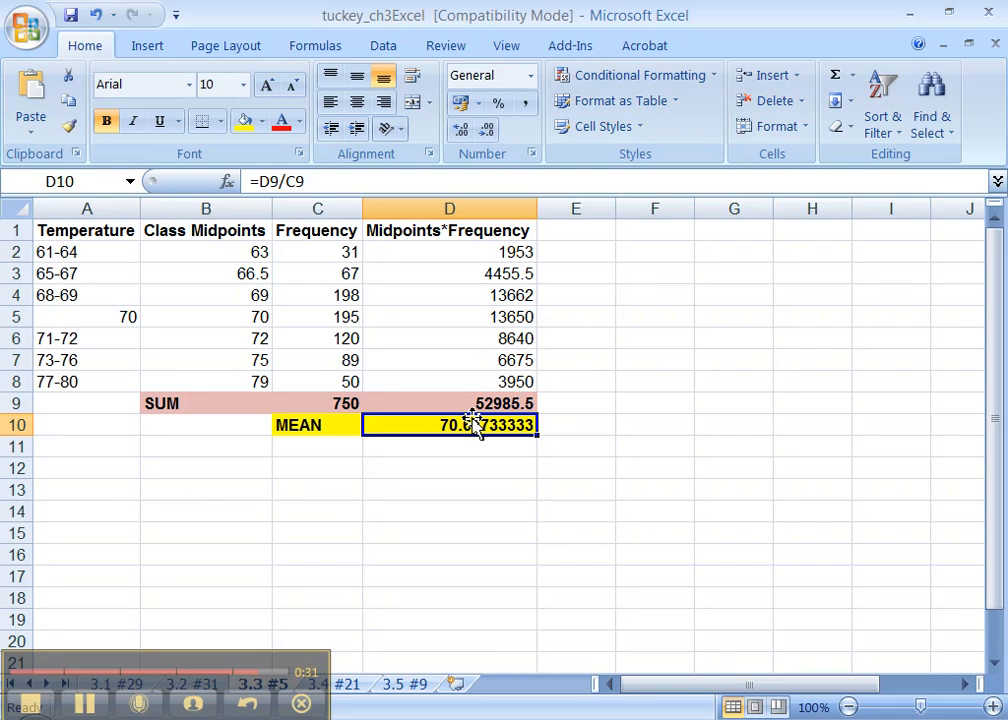
mouse_move(350, 432)
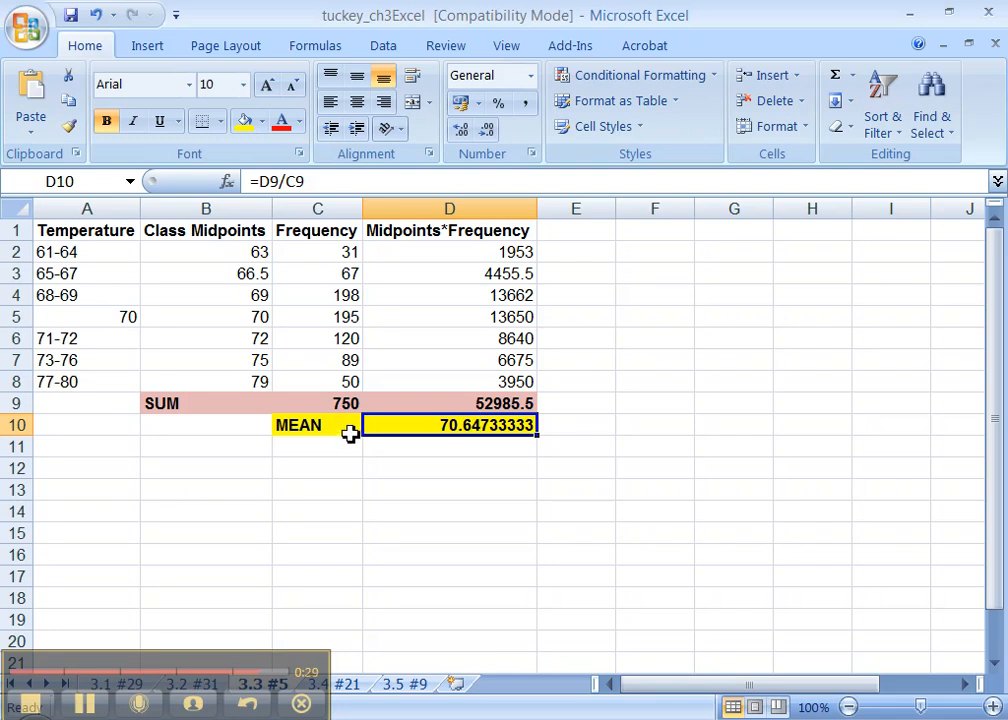
mouse_move(372, 448)
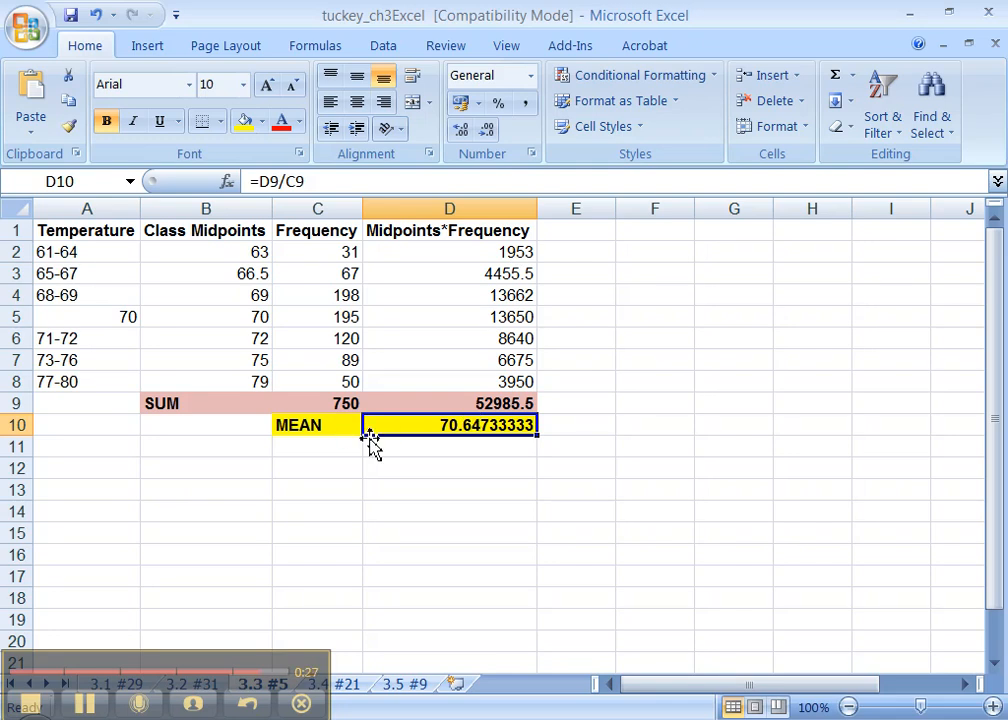